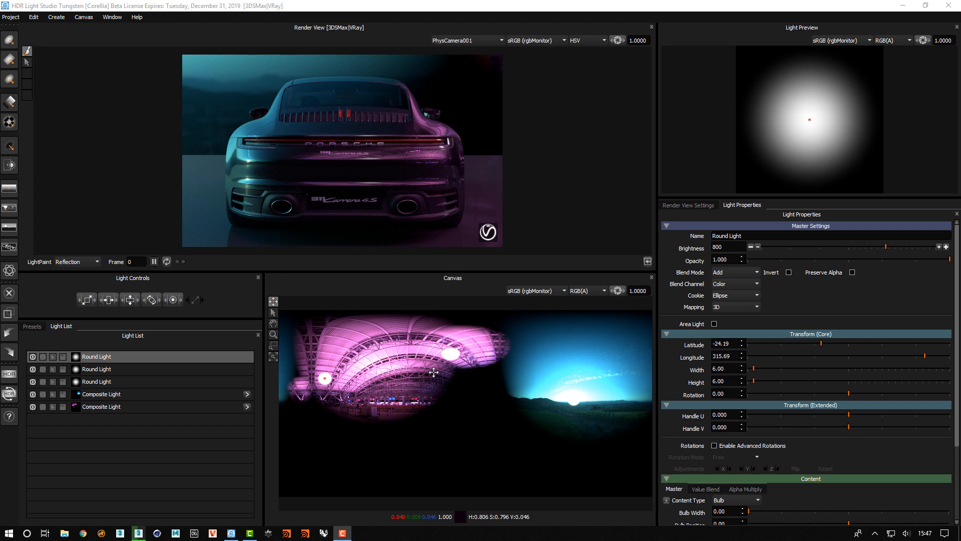
- Hide the second Composite Light so only the airport composite lights the Porsche
left_click(166, 261)
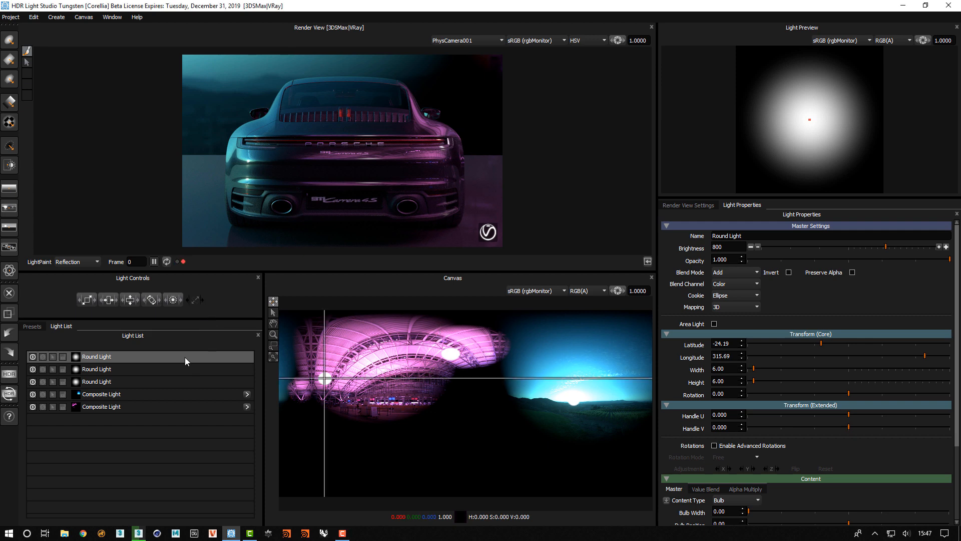
mouse_move(189, 363)
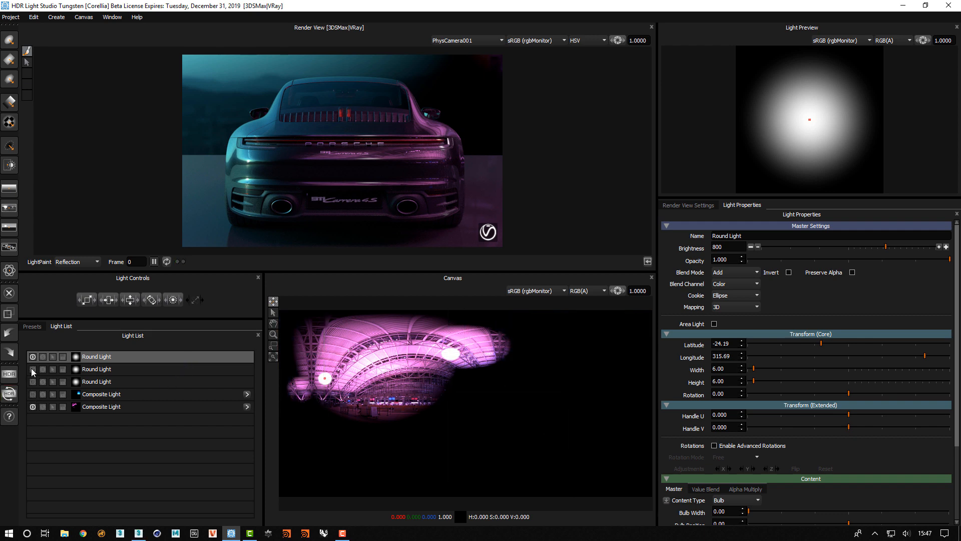
- Enter the airport Composite Light to view its layers
left_click(101, 406)
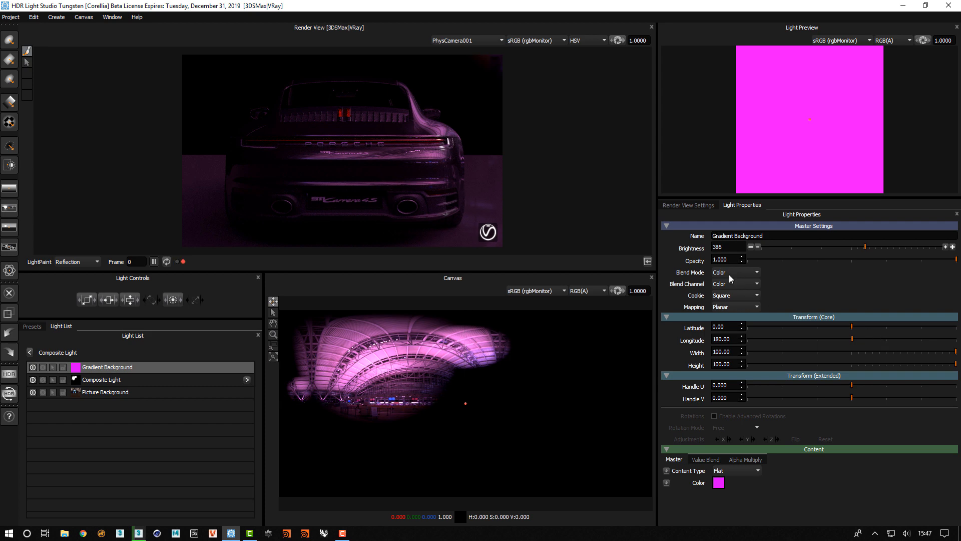
mouse_move(781, 315)
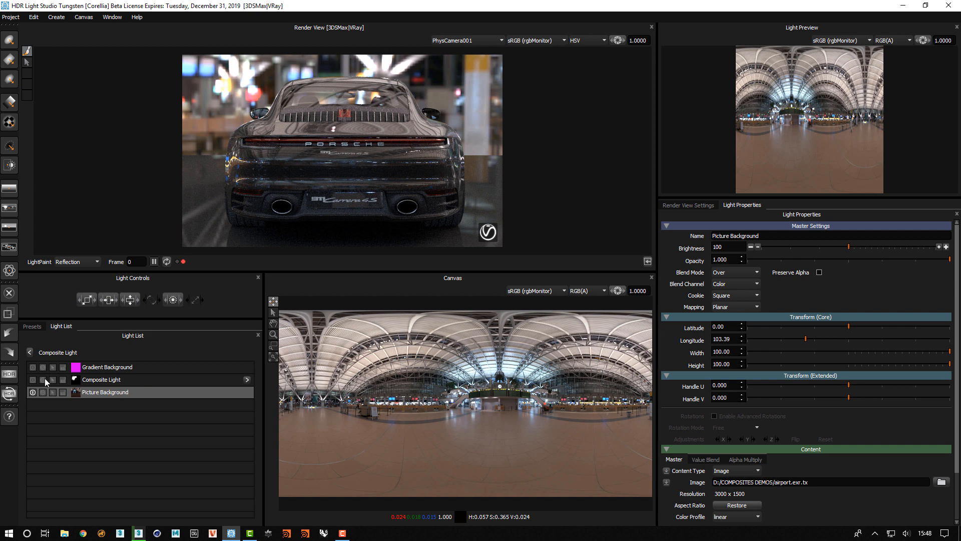
- Open the nested mask composite made of three white Round Lights
left_click(101, 380)
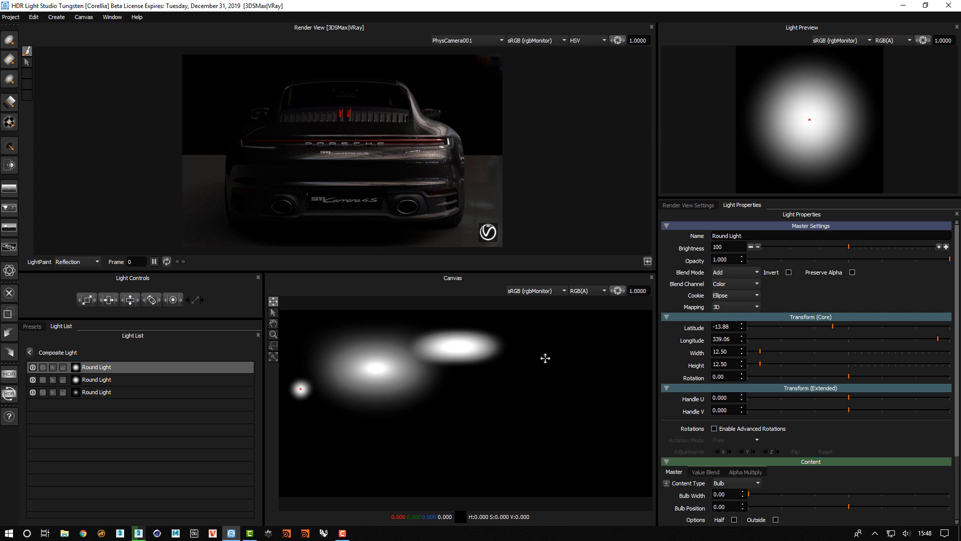
mouse_move(423, 375)
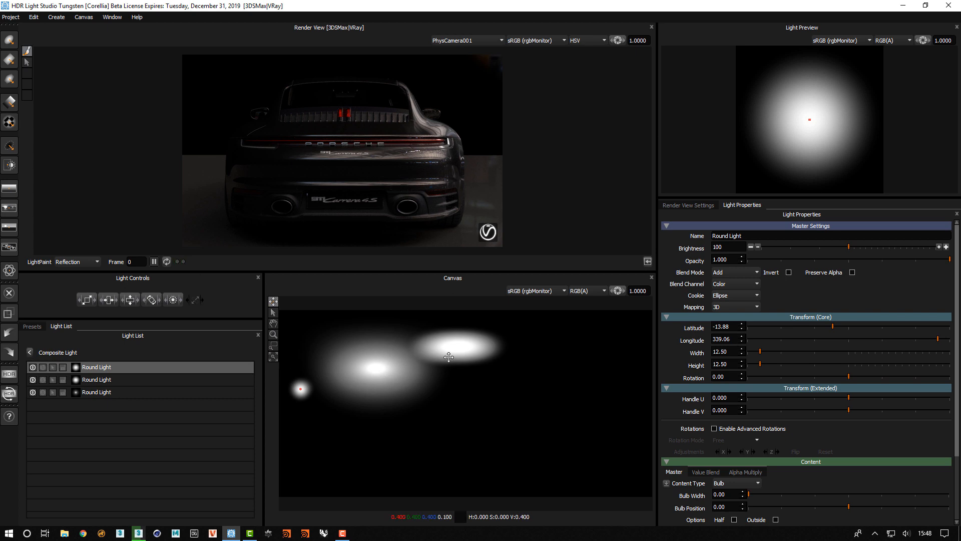
- Enable the magenta Gradient Background, raise its brightness near 1000, and return to top level
left_click(101, 379)
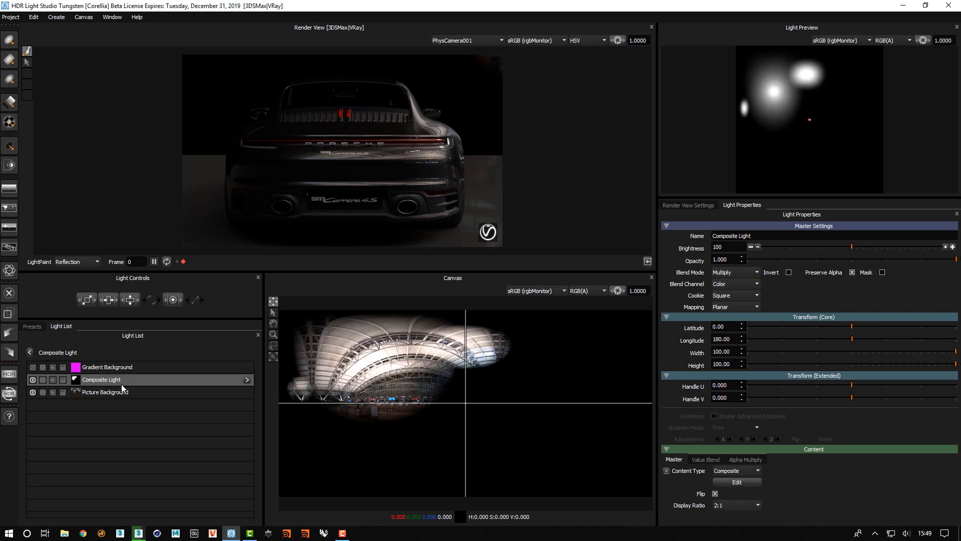
mouse_move(186, 390)
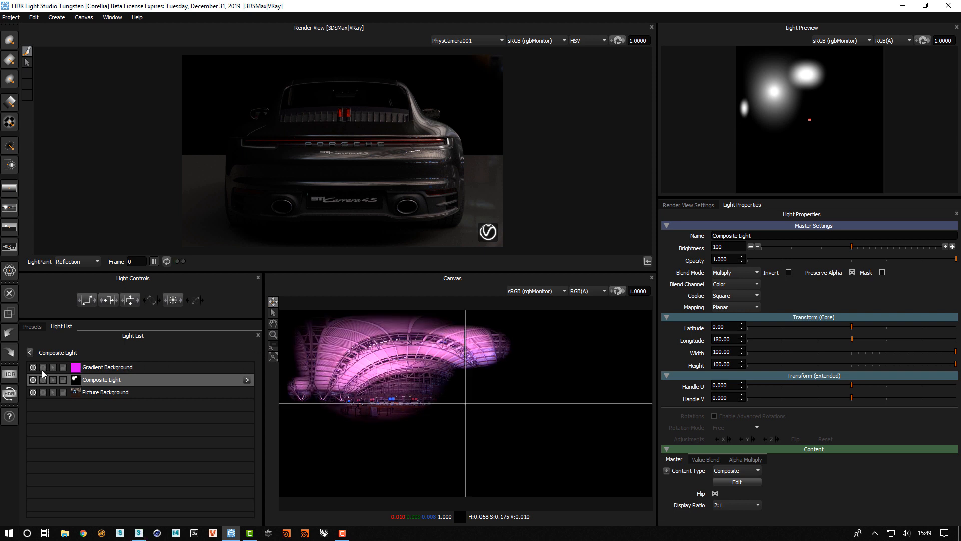
left_click(107, 367)
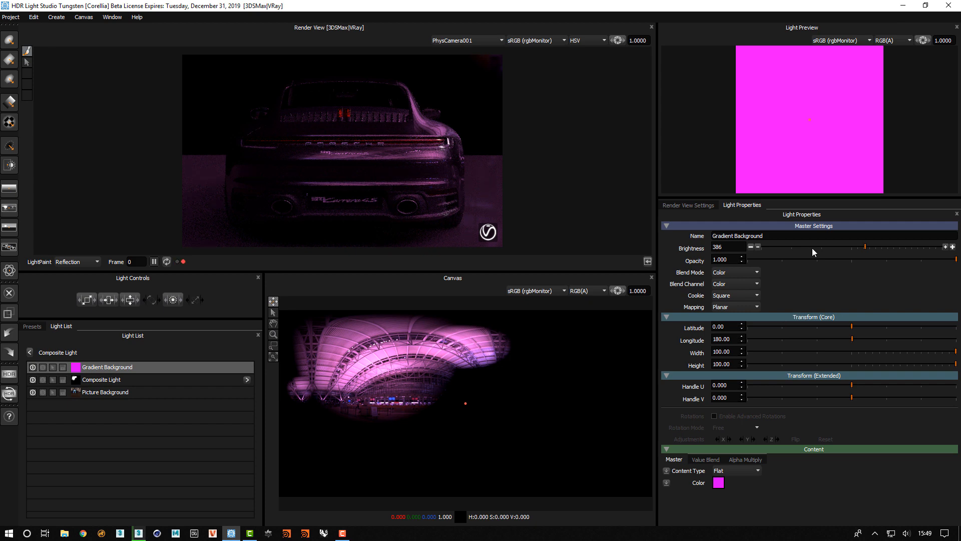
left_click_drag(865, 246, 779, 246)
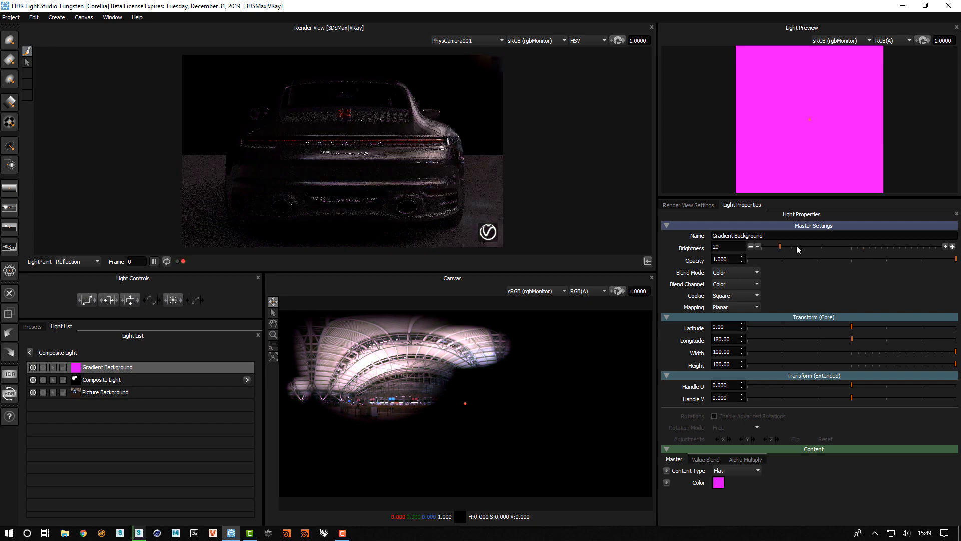
left_click_drag(780, 246, 826, 246)
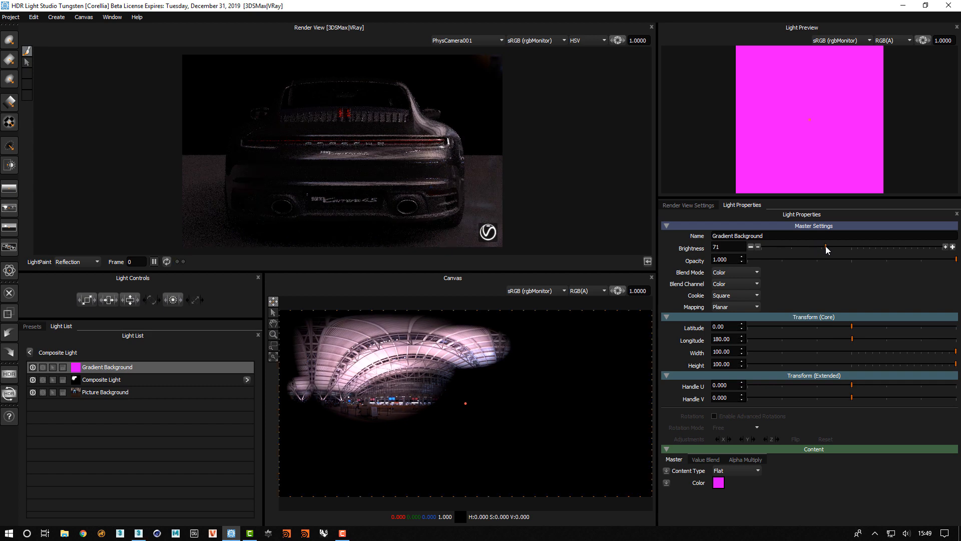
left_click_drag(826, 248, 858, 249)
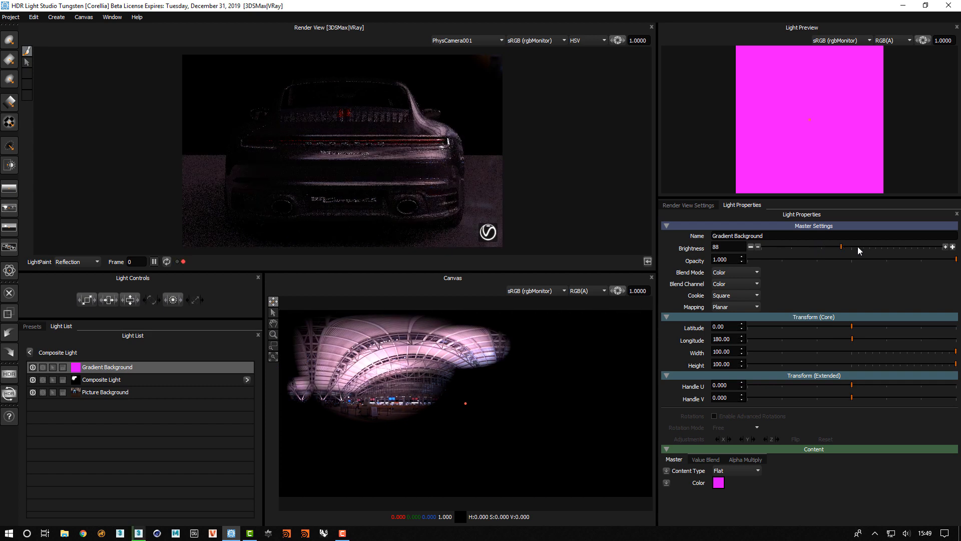
left_click_drag(824, 246, 852, 246)
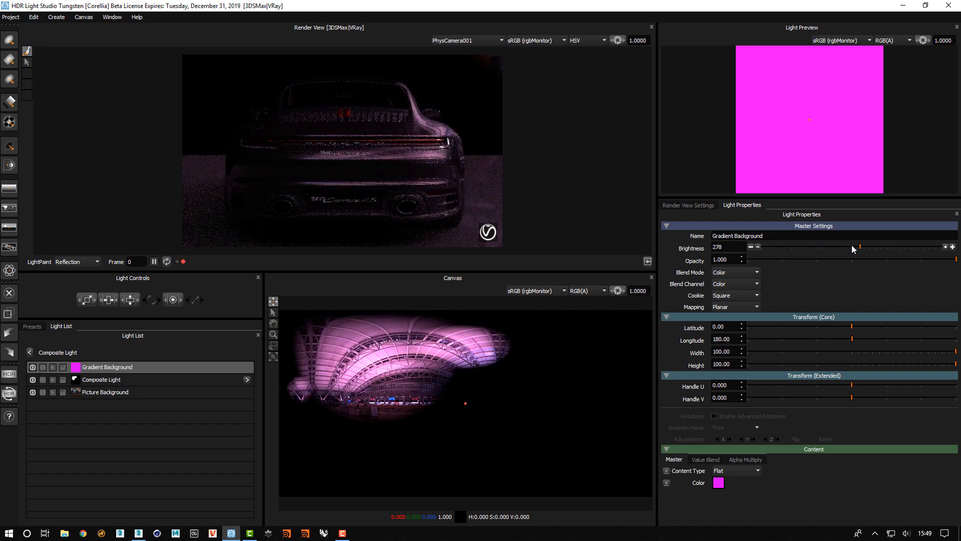
left_click_drag(851, 247, 871, 247)
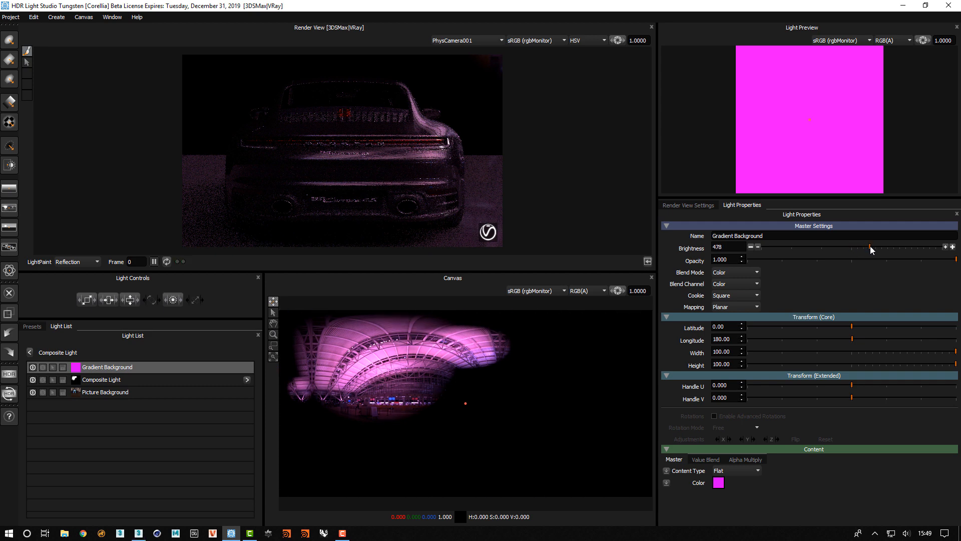
left_click_drag(846, 249, 870, 249)
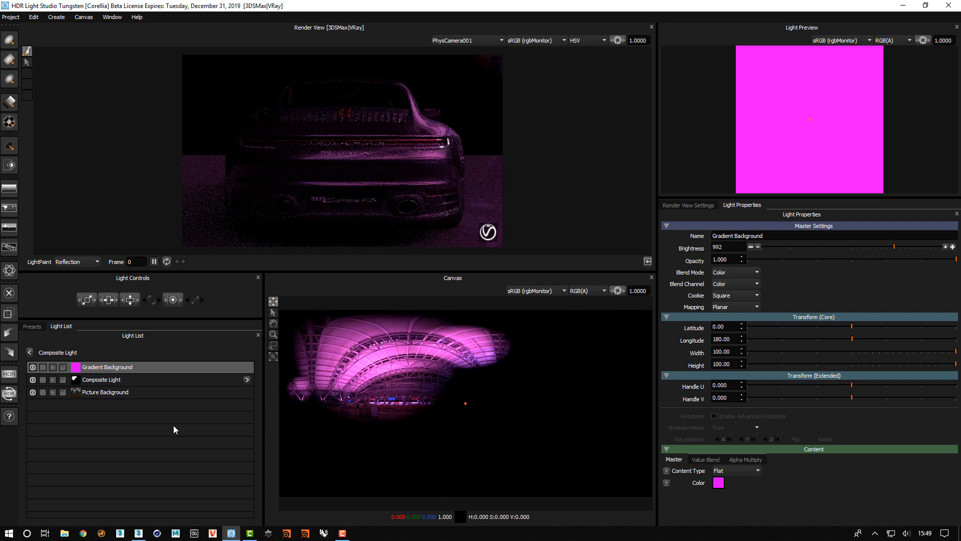
left_click(101, 394)
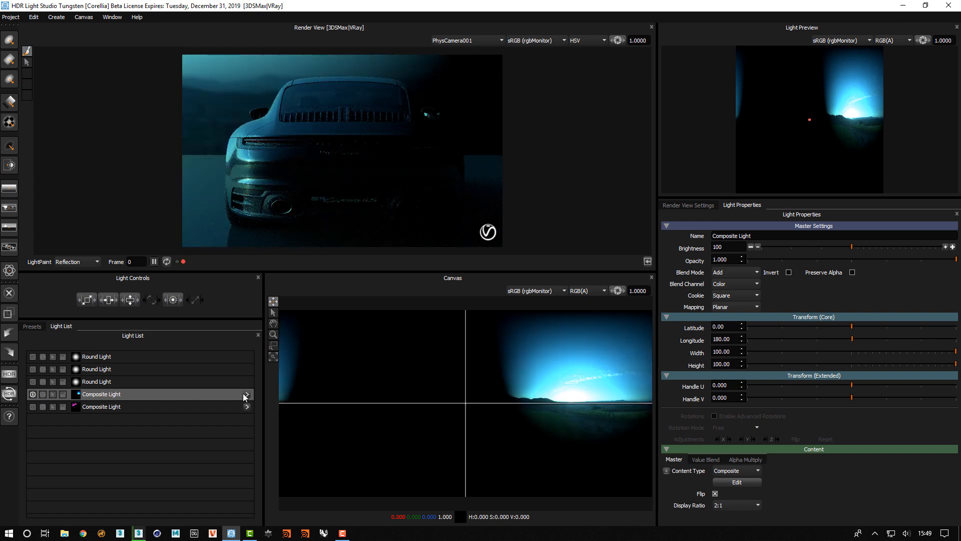
- Enable the Round Light mask on the field sunset picture and position it over the sun
left_click(246, 394)
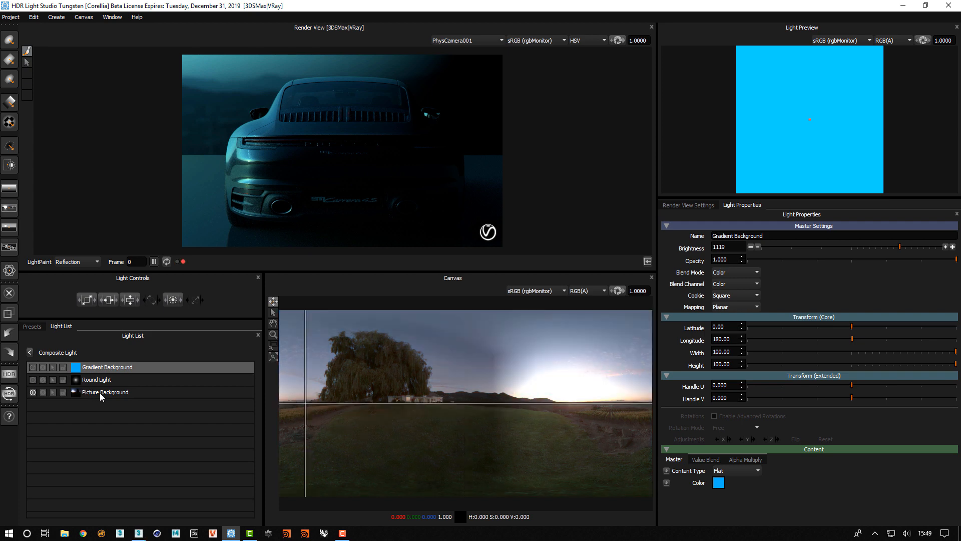
left_click(104, 391)
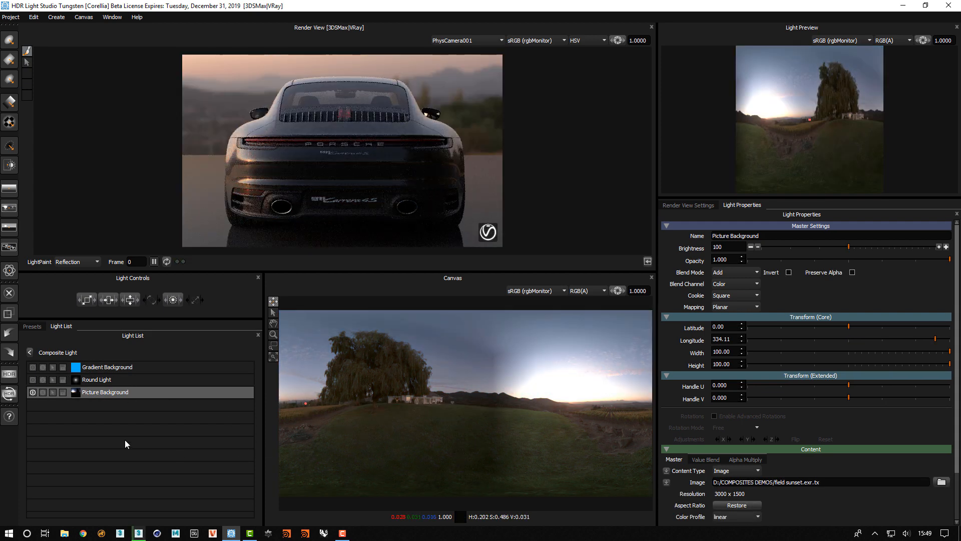
left_click(96, 380)
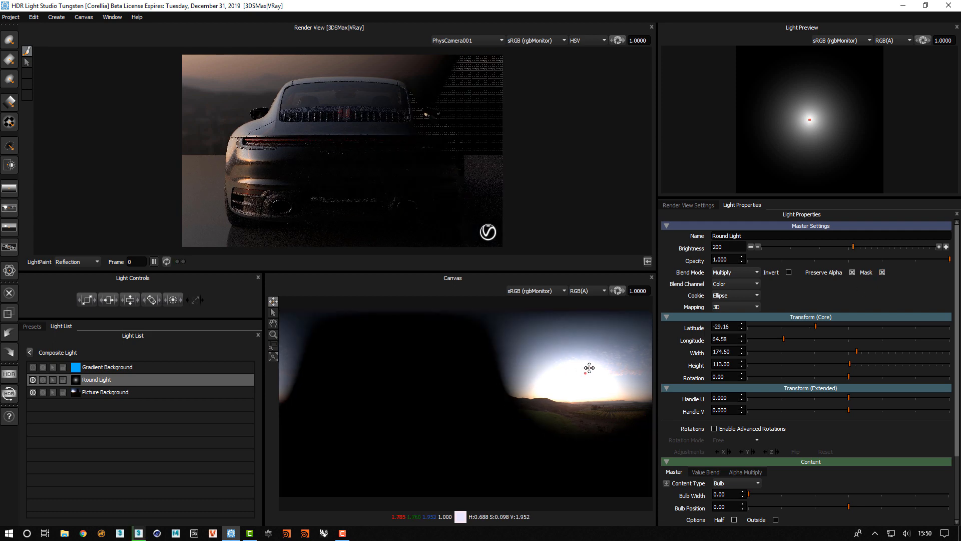
left_click_drag(588, 367, 595, 375)
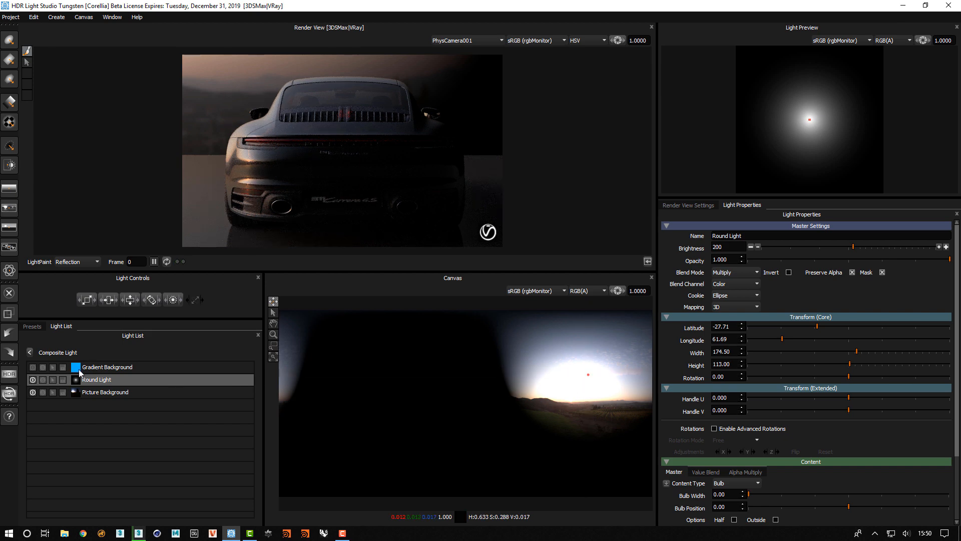
- Enable the blue Gradient Background tint over the sunset and tune its brightness
left_click(107, 367)
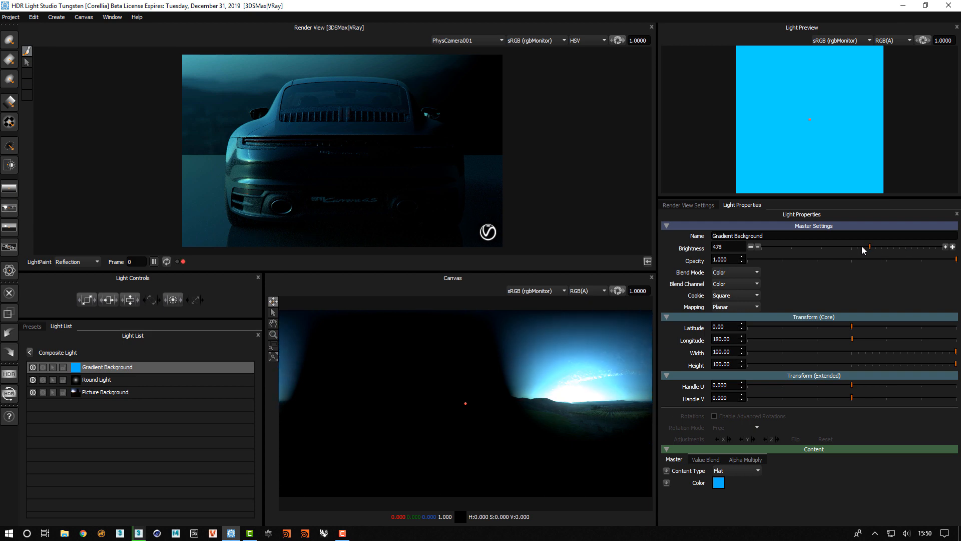
left_click_drag(863, 248, 785, 248)
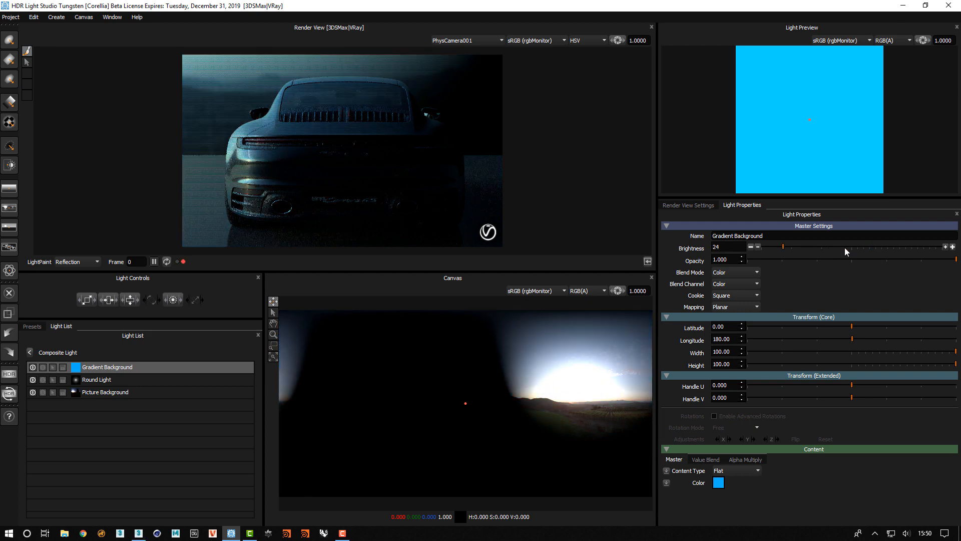
left_click_drag(785, 246, 869, 246)
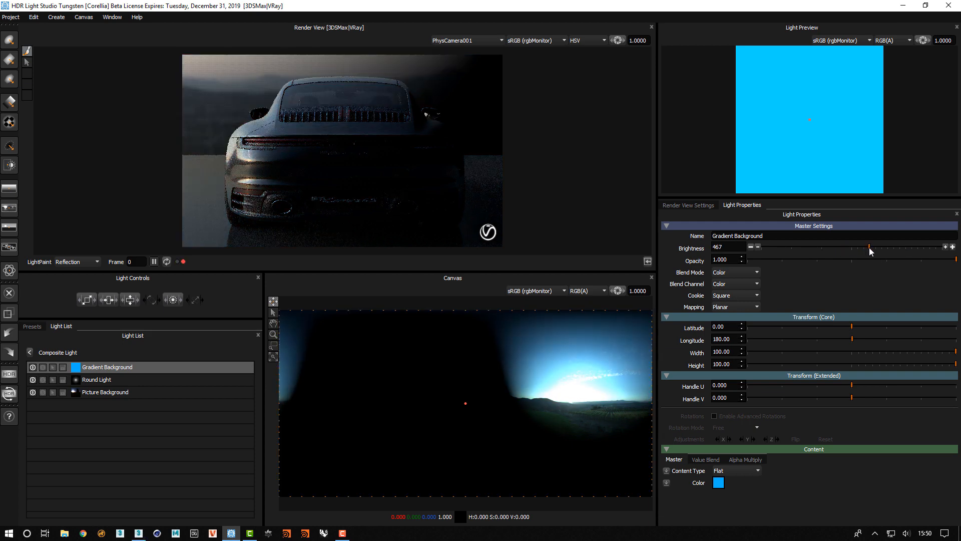
left_click_drag(869, 249, 901, 248)
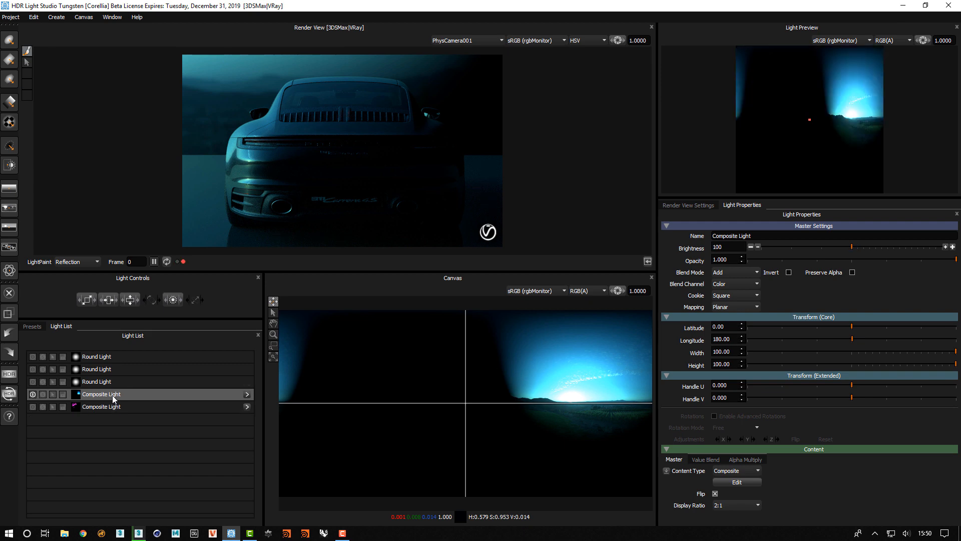
- Set the sunset Composite Light's Blend Mode to Add
left_click(734, 272)
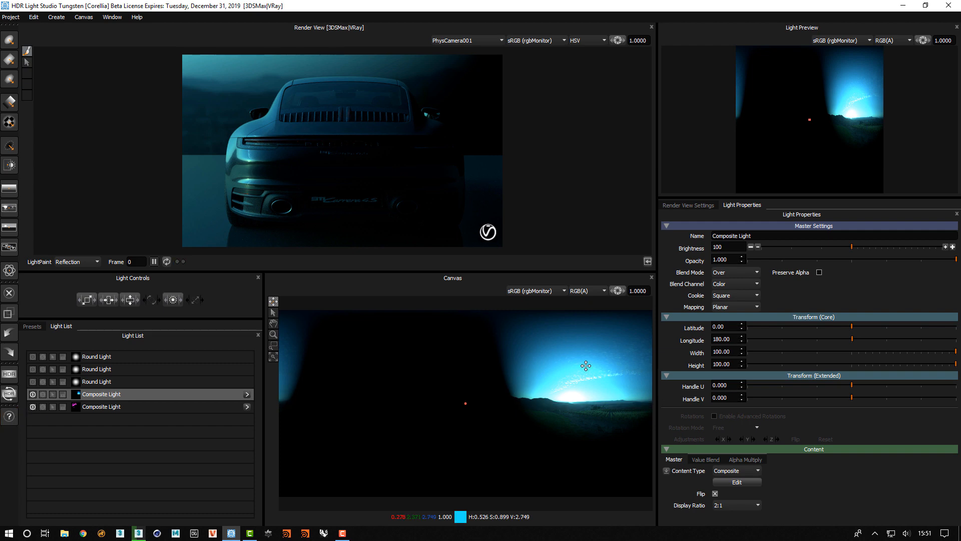
left_click(735, 272)
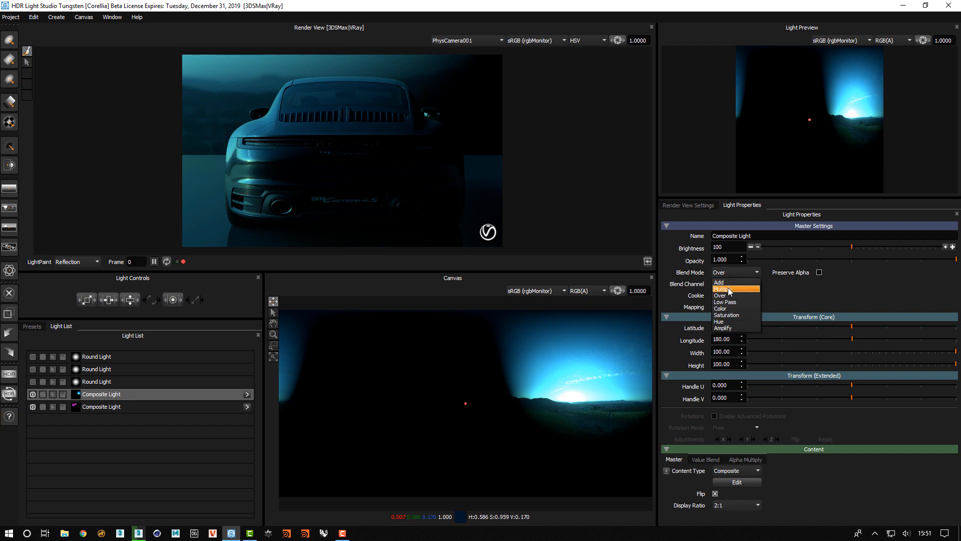
left_click(719, 282)
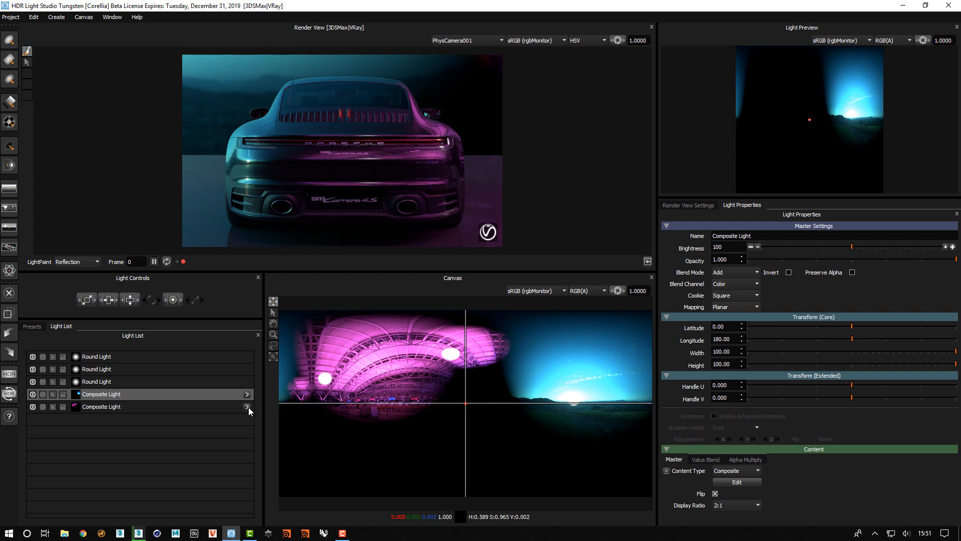
- Inspect the airport composite's mask and picture layers, then return to the top level
left_click(247, 407)
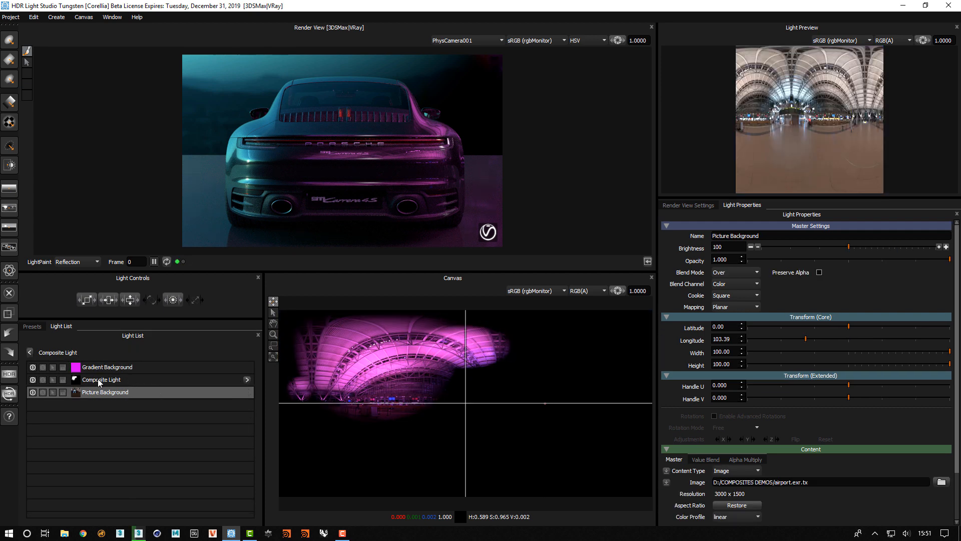
left_click(101, 380)
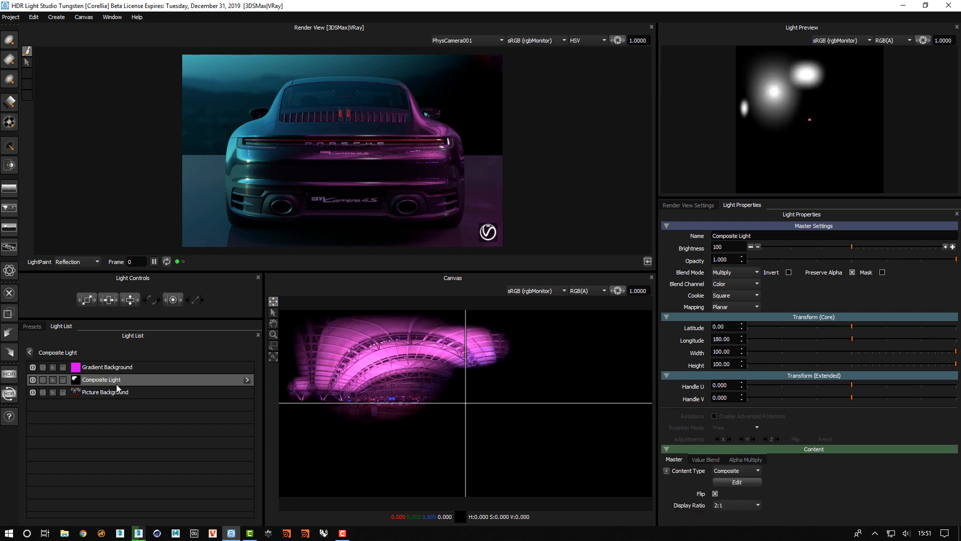
left_click(105, 391)
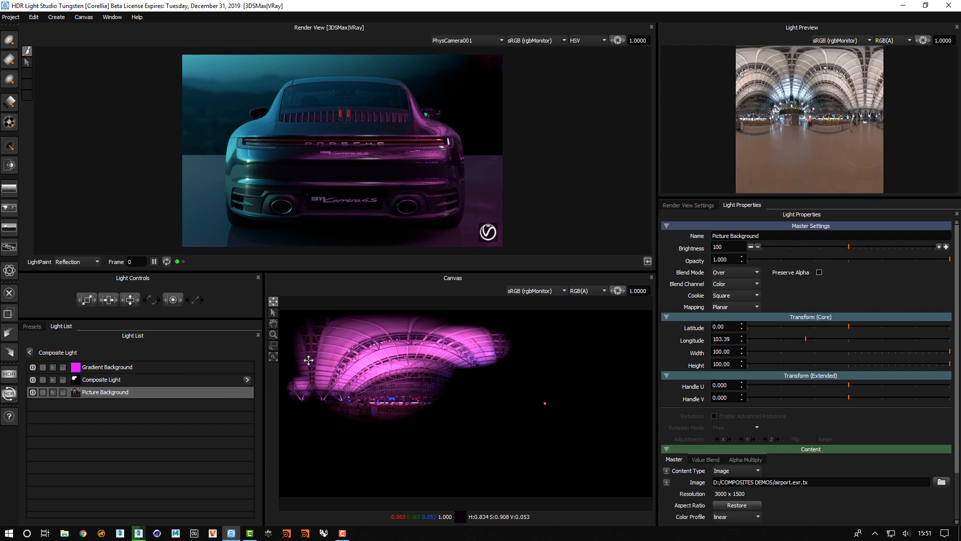
left_click(107, 366)
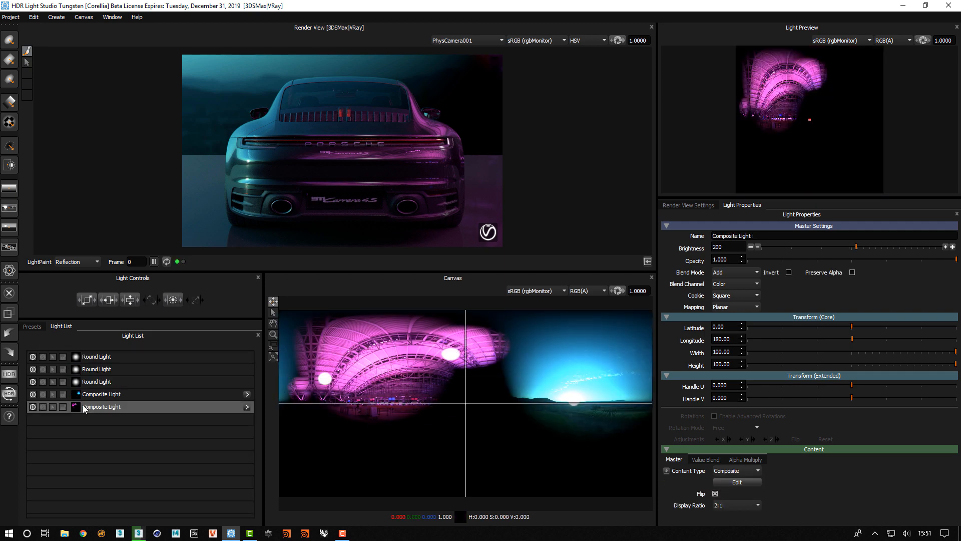
mouse_move(134, 408)
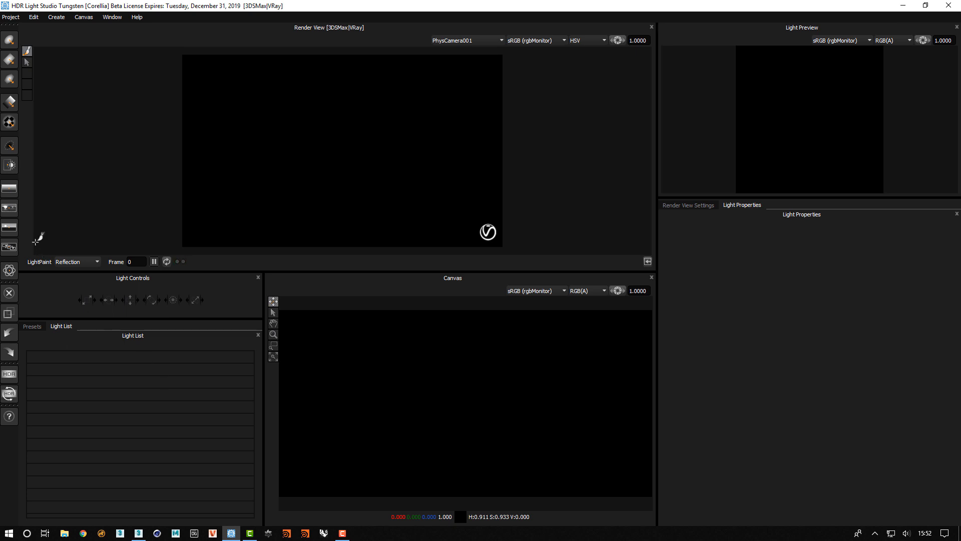
- Add a Picture Background loaded with airport.exr.tx from COMPOSITES DEMOS
left_click(9, 208)
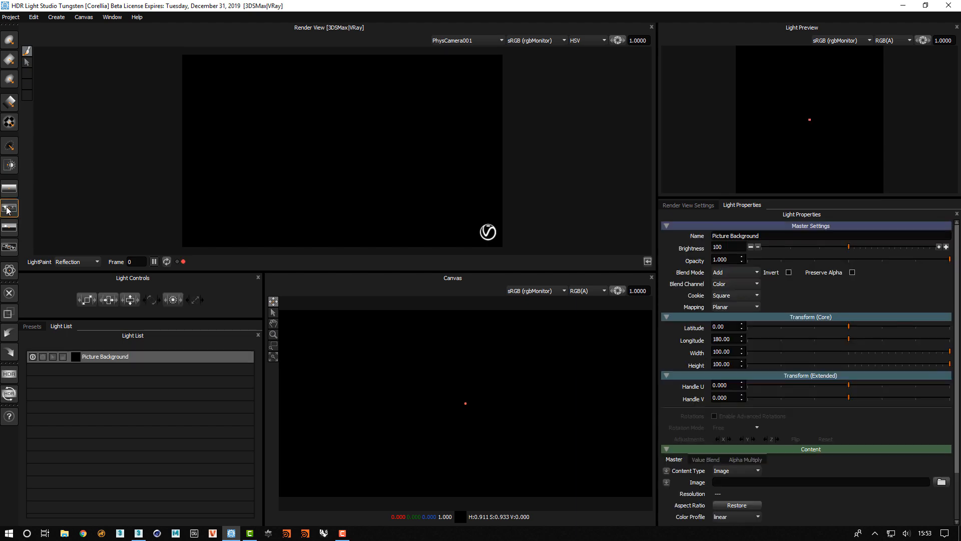
left_click(942, 482)
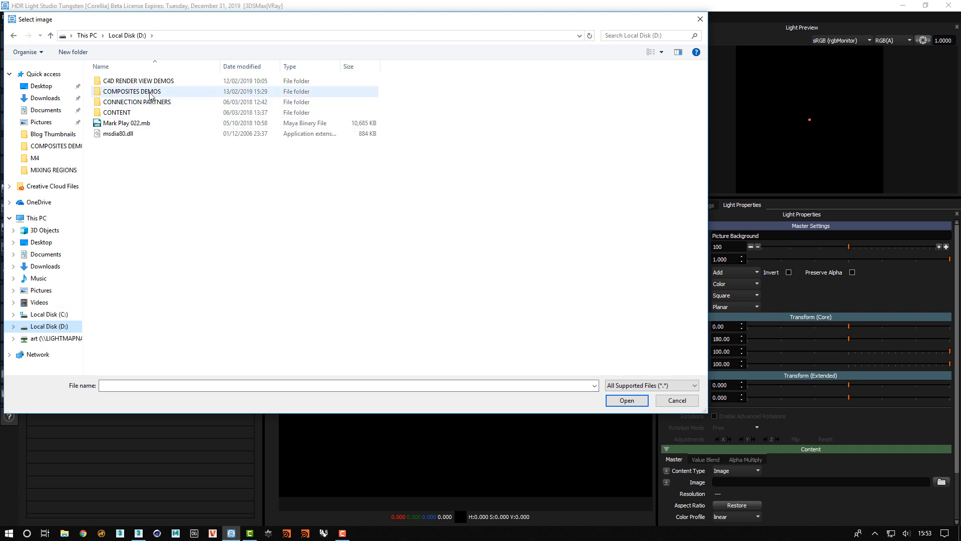
double_click(131, 91)
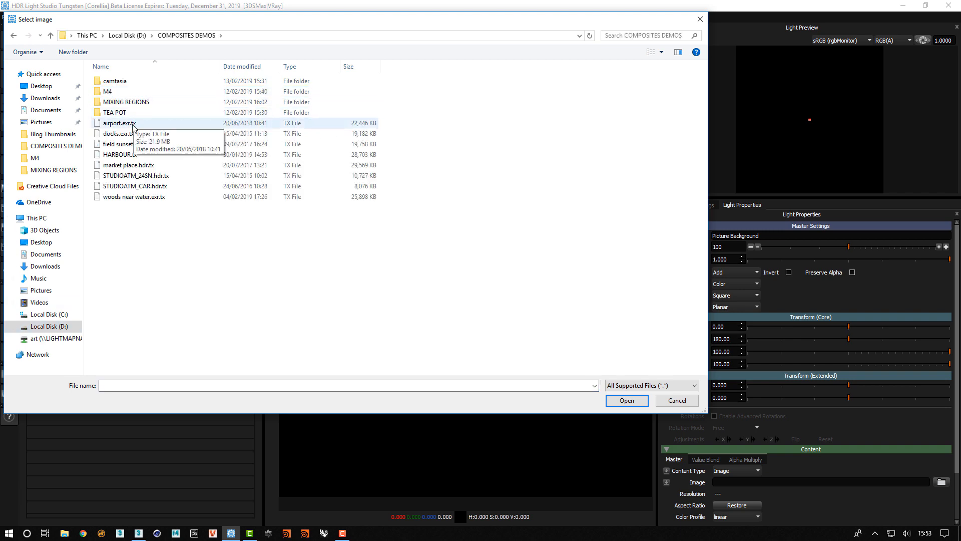
left_click(626, 400)
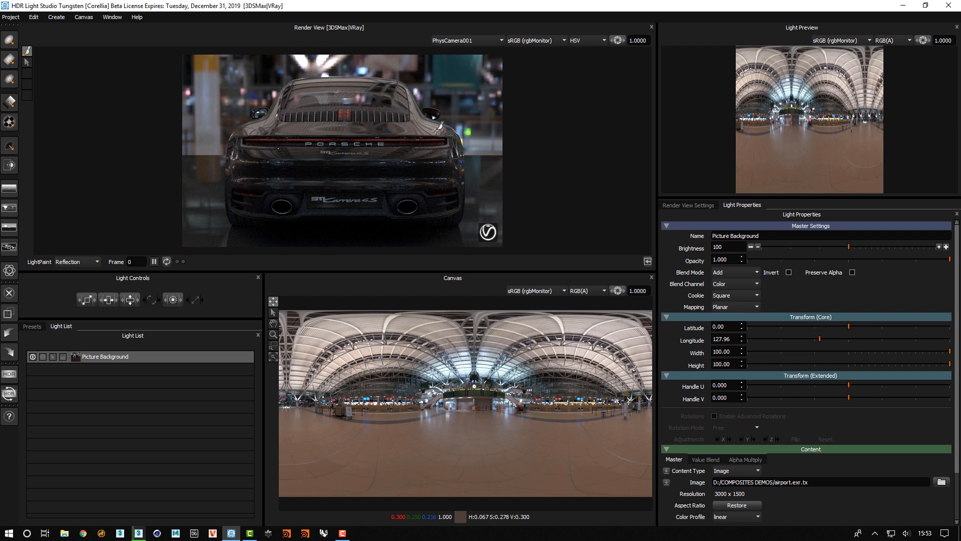
mouse_move(351, 302)
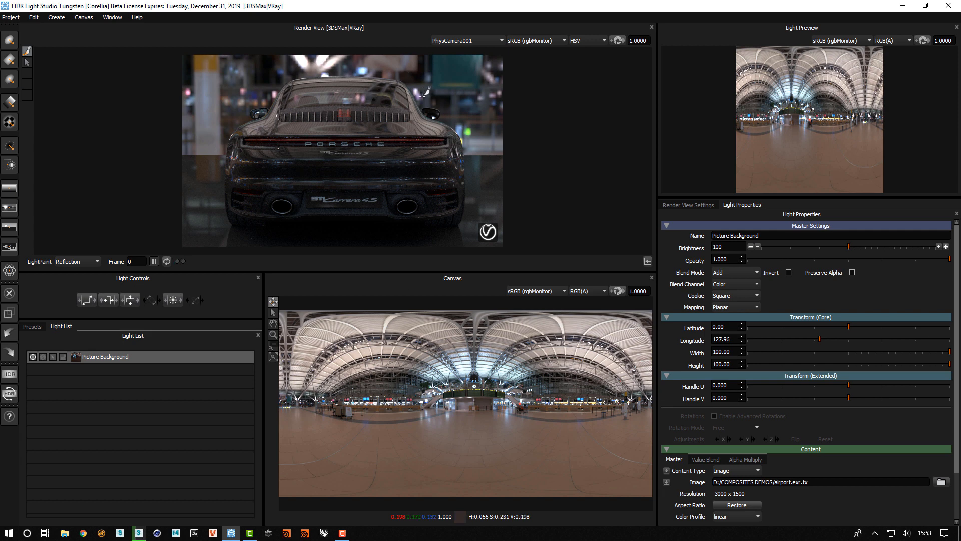
mouse_move(101, 122)
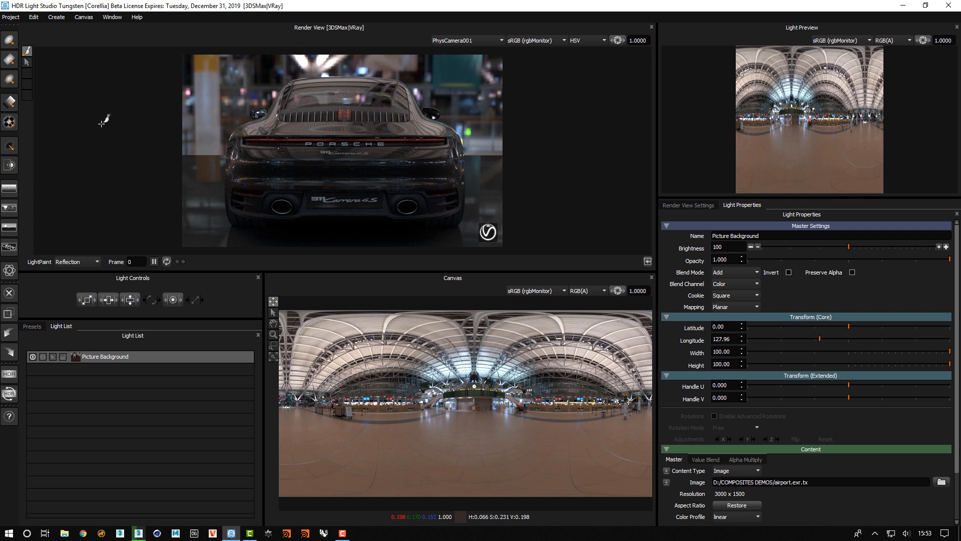
mouse_move(9, 39)
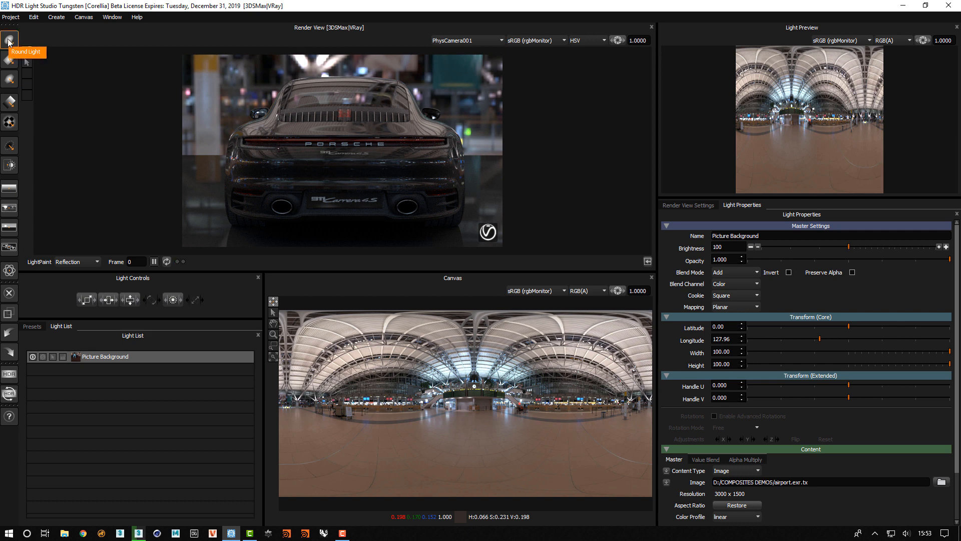
- Add a Round Light at the canvas's left edge and merge it into a new composite
left_click(9, 40)
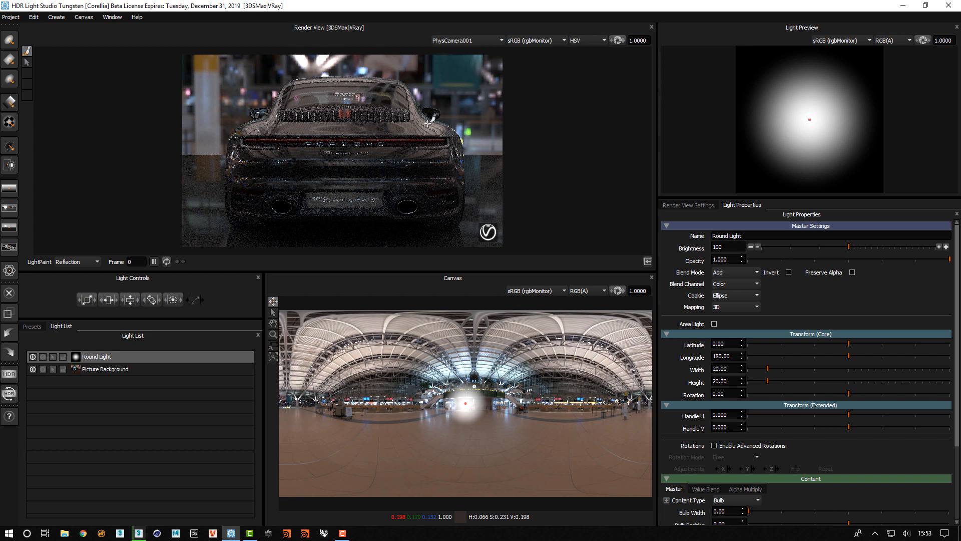
left_click_drag(466, 402, 295, 385)
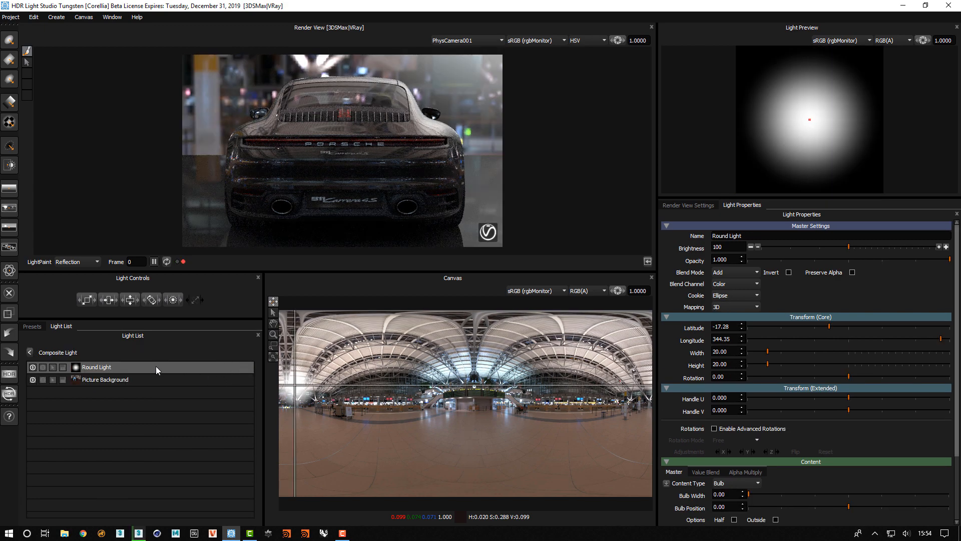
right_click(97, 366)
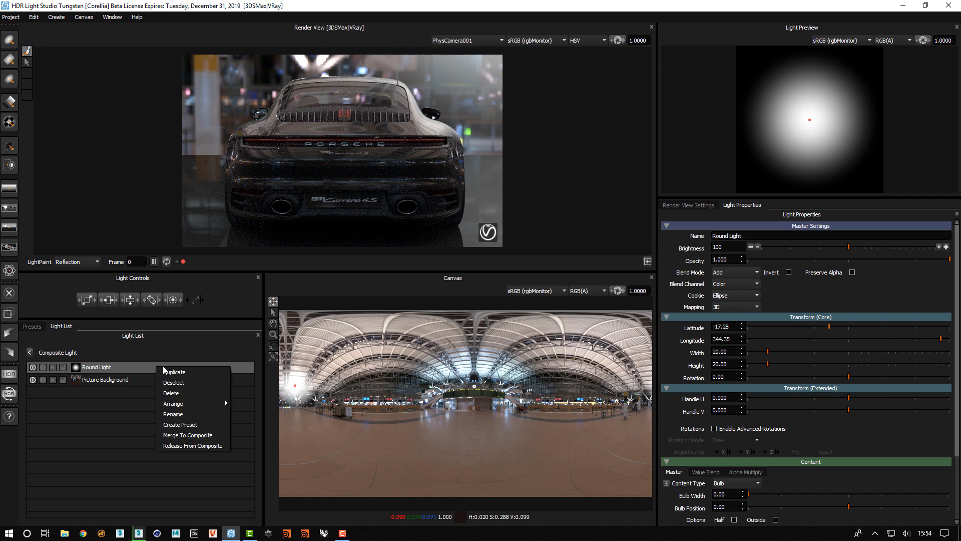
mouse_move(188, 434)
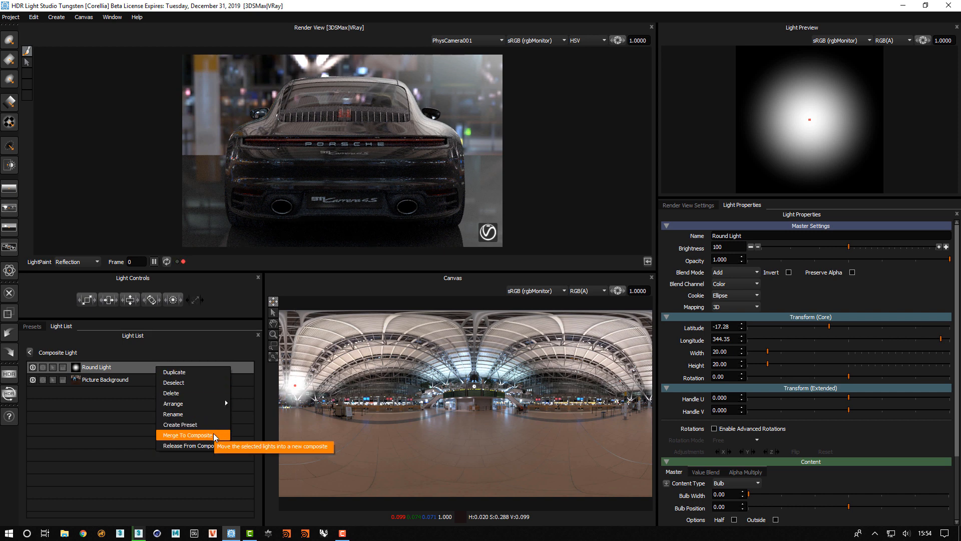
left_click(189, 434)
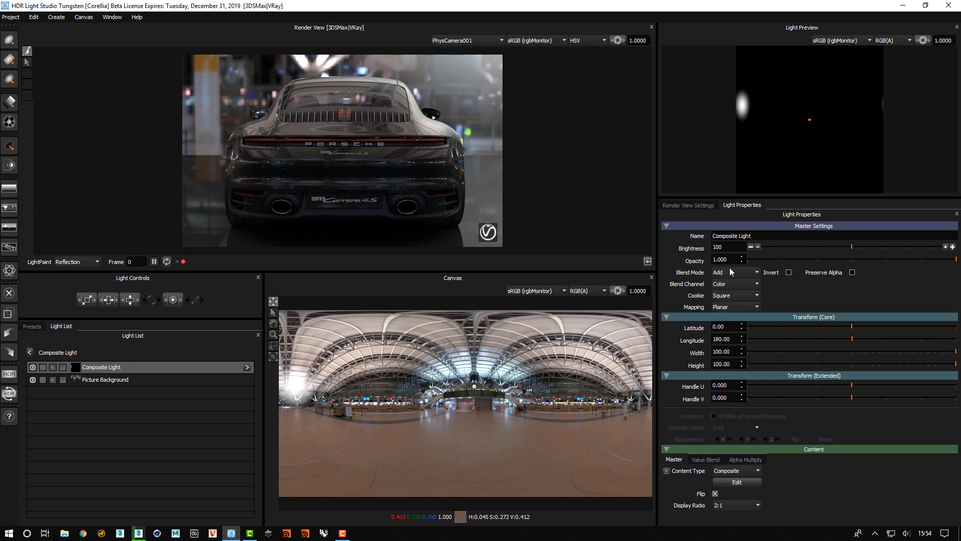
- Set the round-light composite's blend mode to Multiply so it masks the airport image
left_click(733, 271)
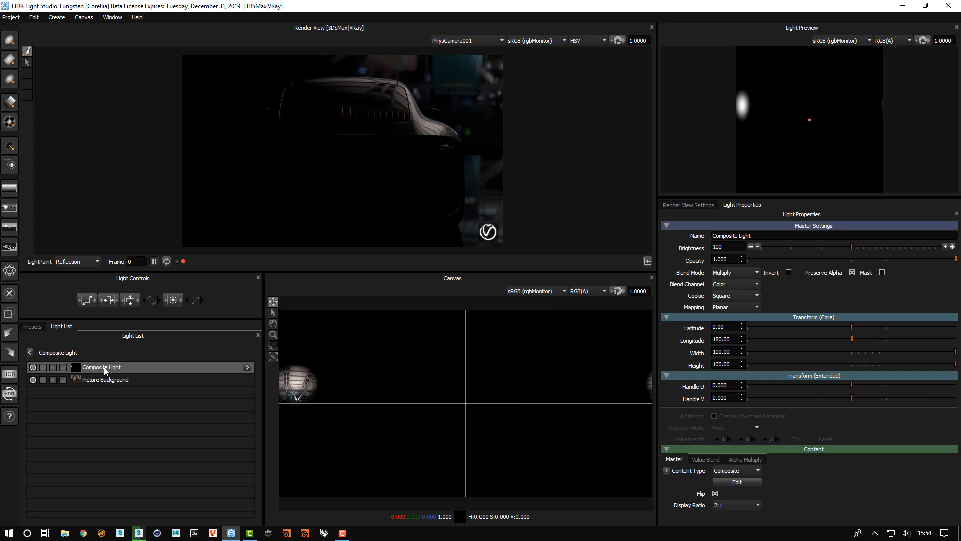
mouse_move(115, 370)
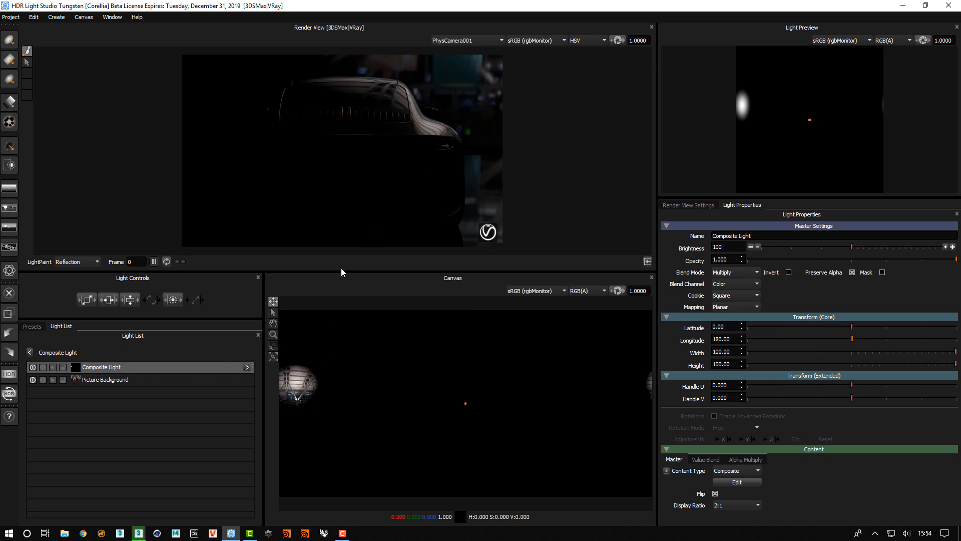
mouse_move(216, 295)
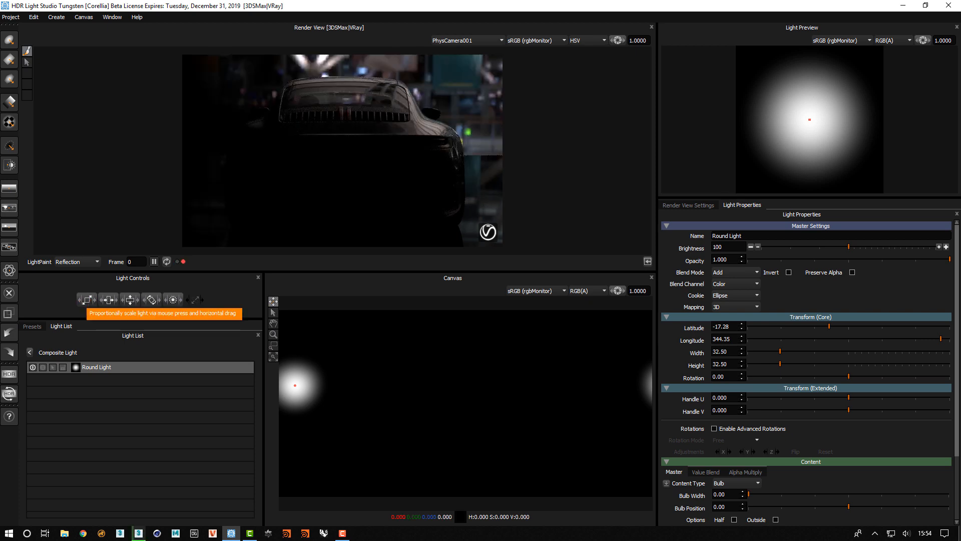
- Edit the round light's falloff curve, then drag it and enlarge it to 49
left_click(943, 483)
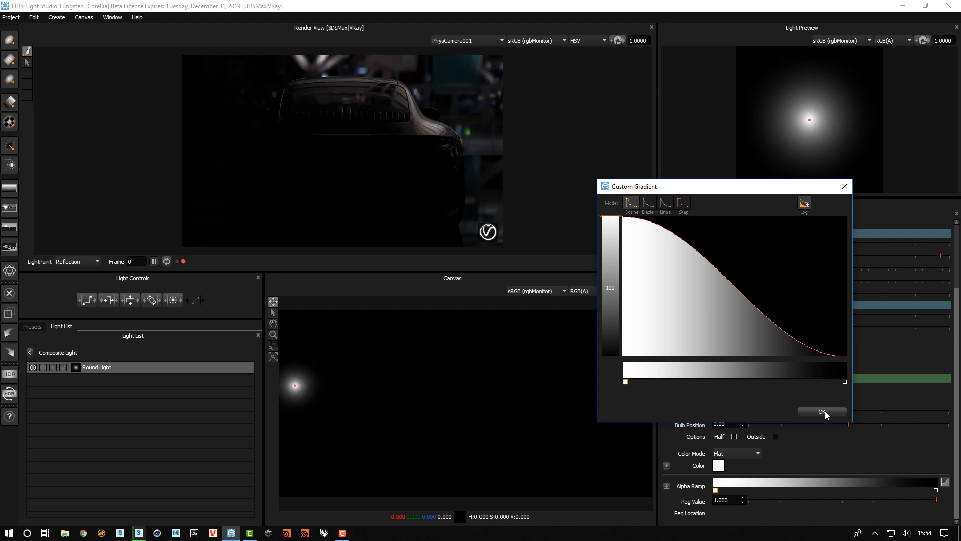
left_click(821, 412)
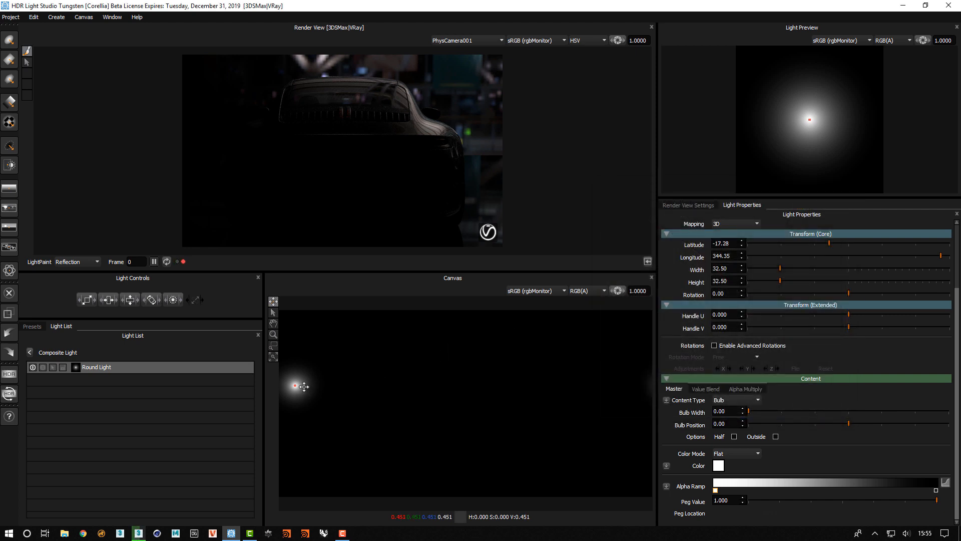
left_click_drag(294, 385, 305, 386)
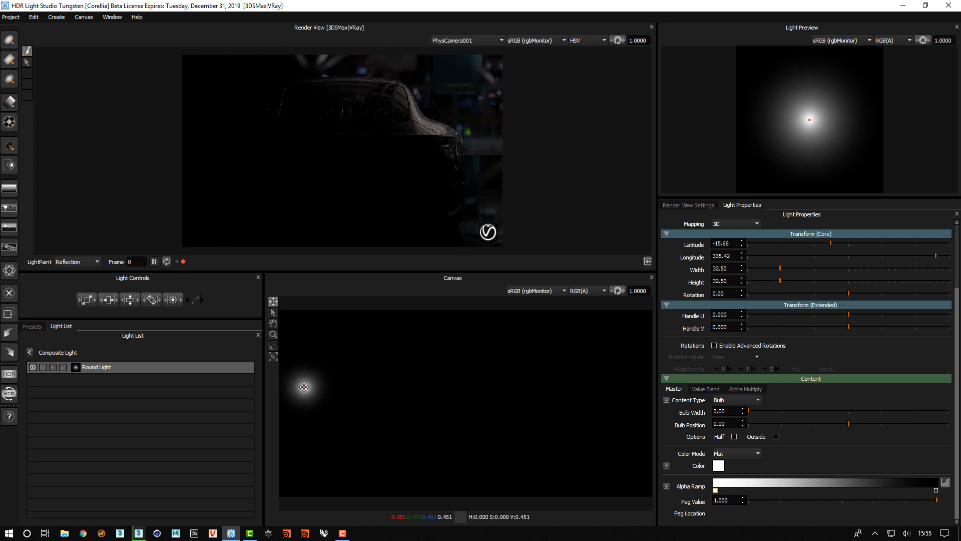
left_click_drag(305, 386, 313, 385)
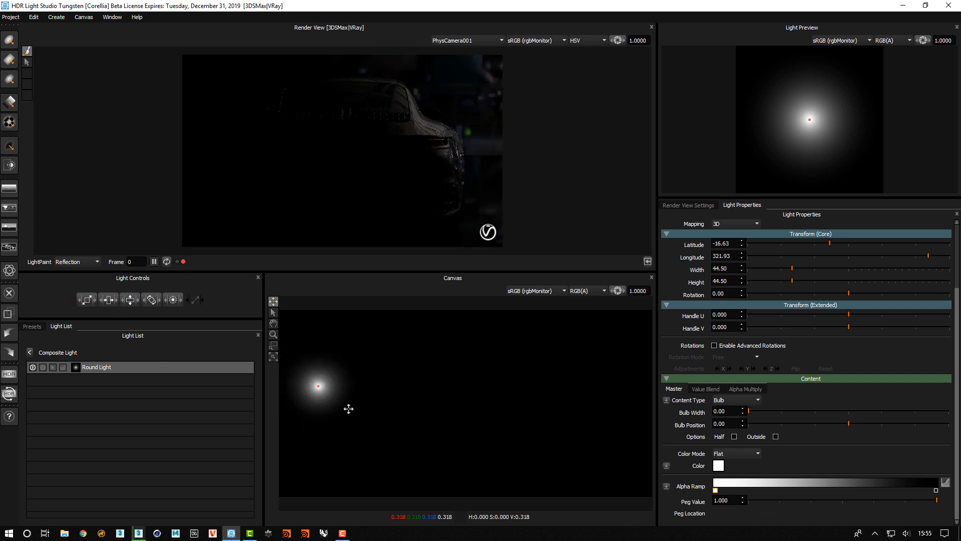
left_click(86, 300)
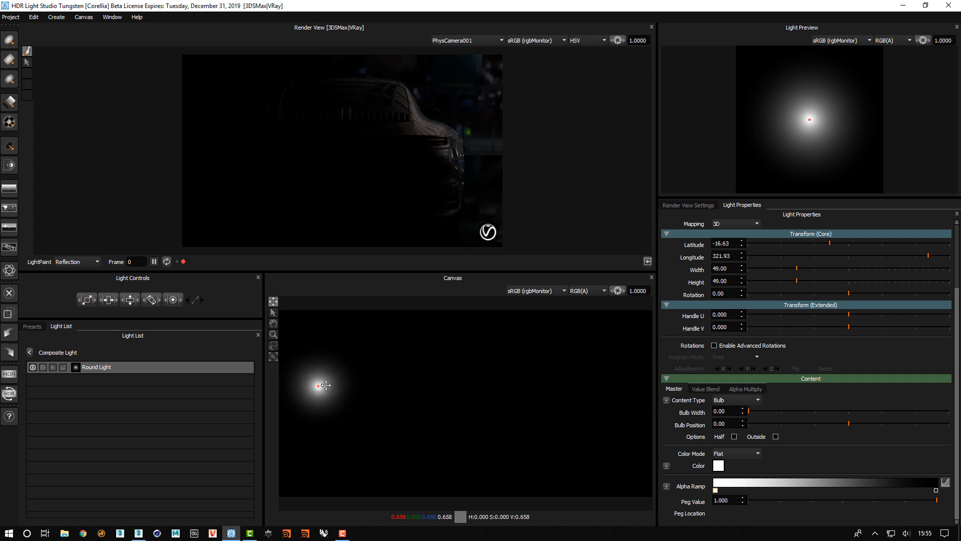
- Nudge the glint onto the car's rear corner and raise brightness toward 400
left_click_drag(319, 385, 326, 385)
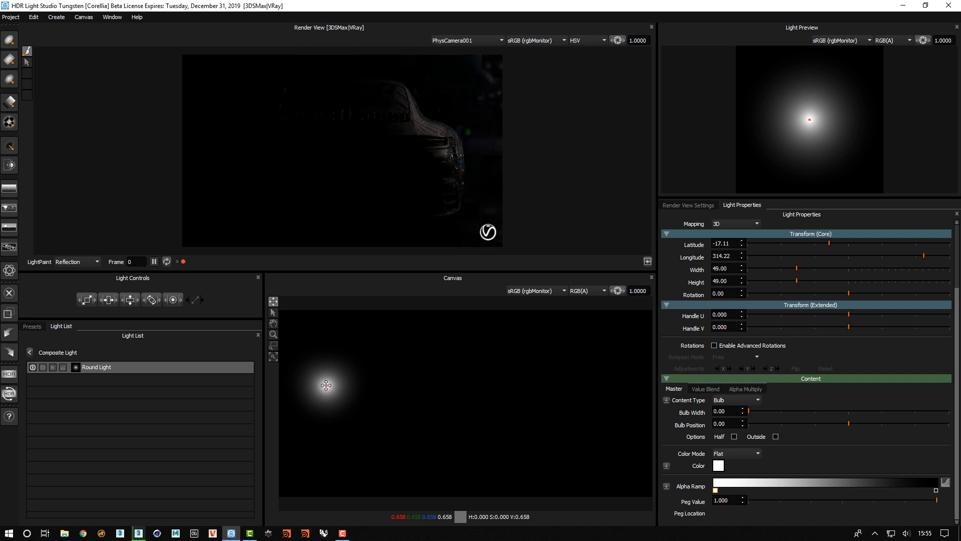
left_click_drag(327, 384, 331, 387)
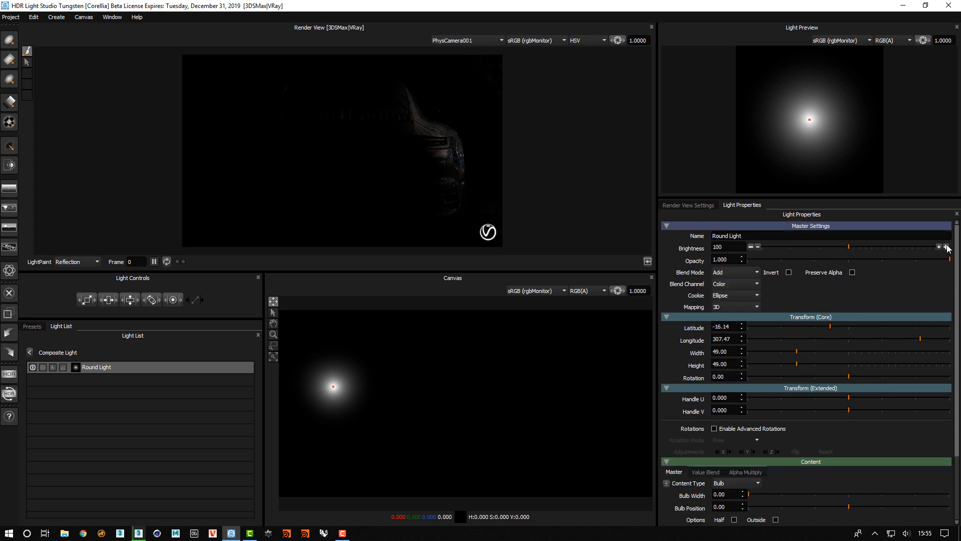
mouse_move(939, 248)
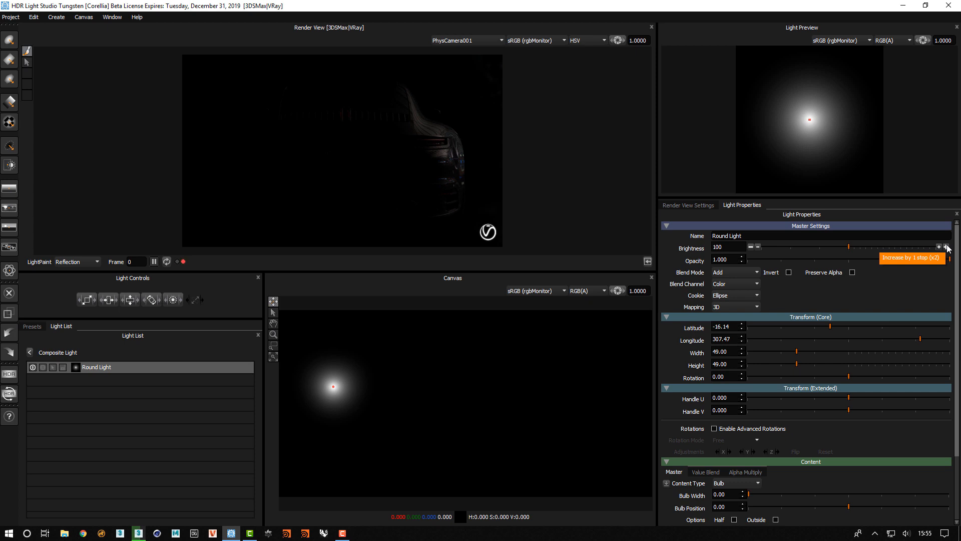
left_click(939, 247)
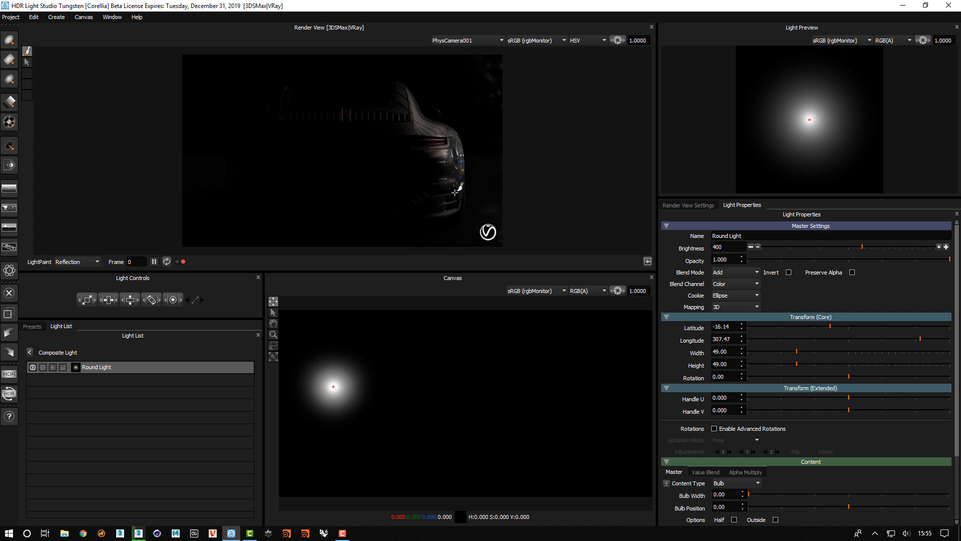
mouse_move(226, 94)
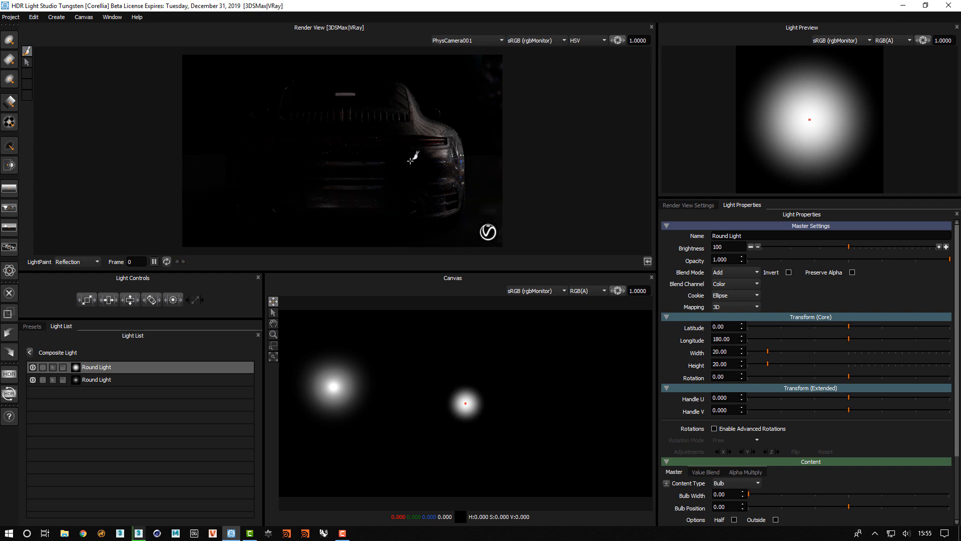
- Stretch the second Round Light into a tall ellipse on the Canvas
left_click_drag(464, 403, 424, 391)
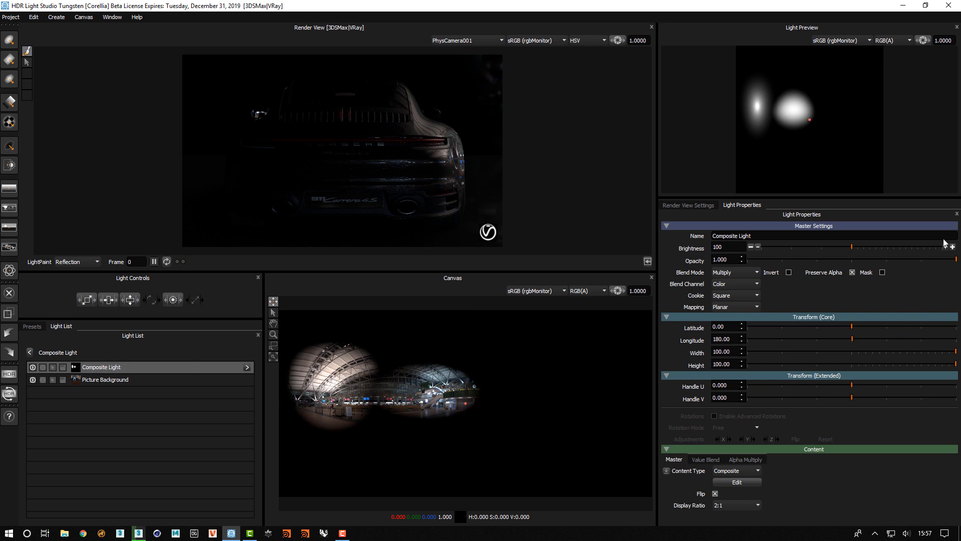
- Raise the Composite Light's brightness two stops, from 100 to 400
left_click(948, 247)
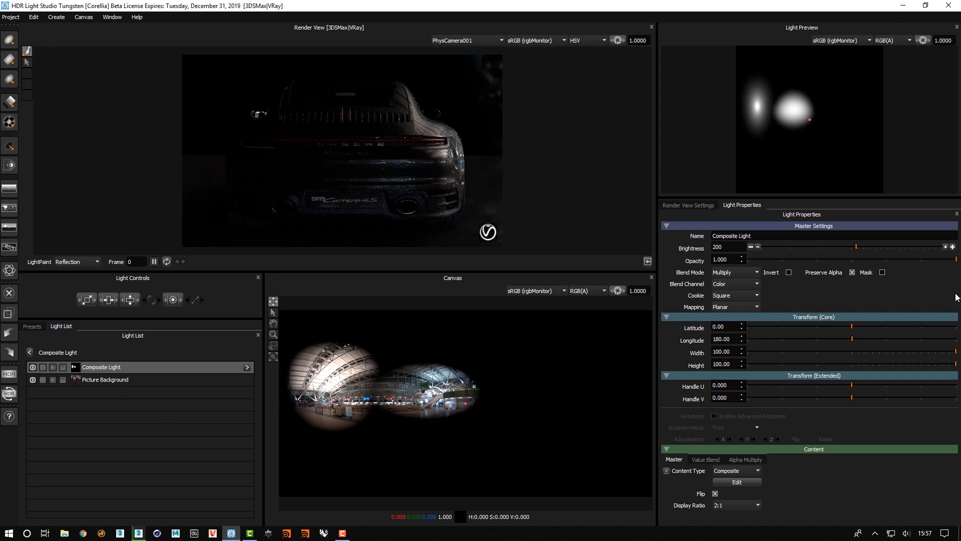
left_click(951, 247)
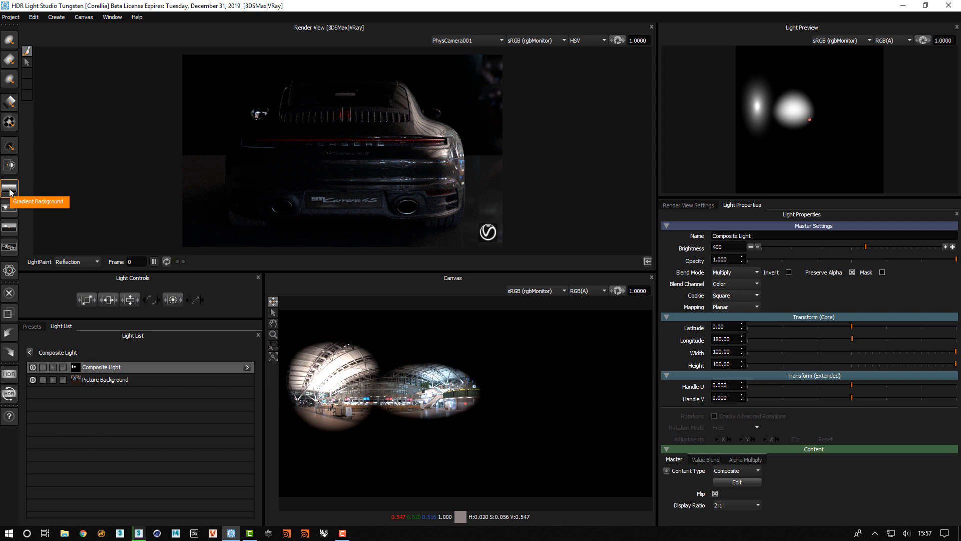
- Add a flat magenta Gradient Background in Color blend mode at brightness 803
left_click(9, 189)
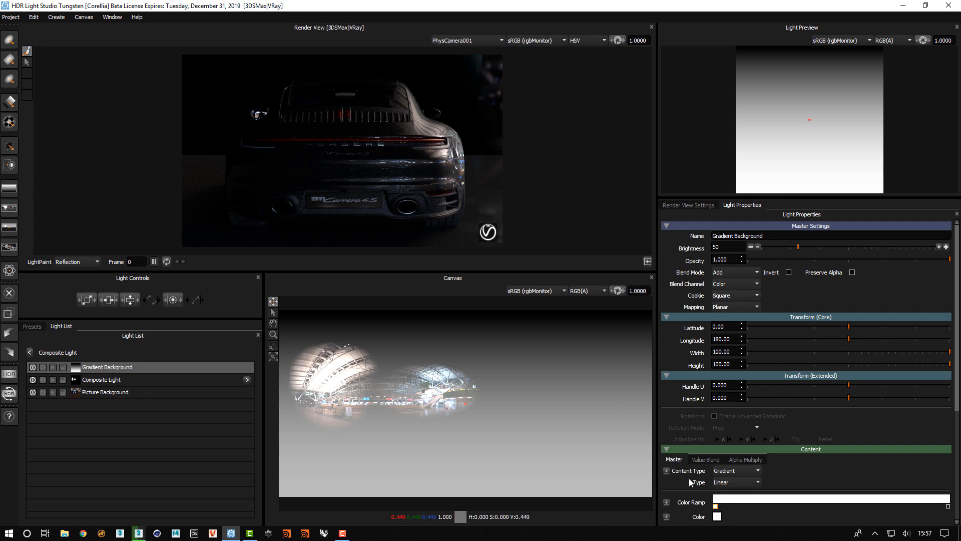
left_click(736, 481)
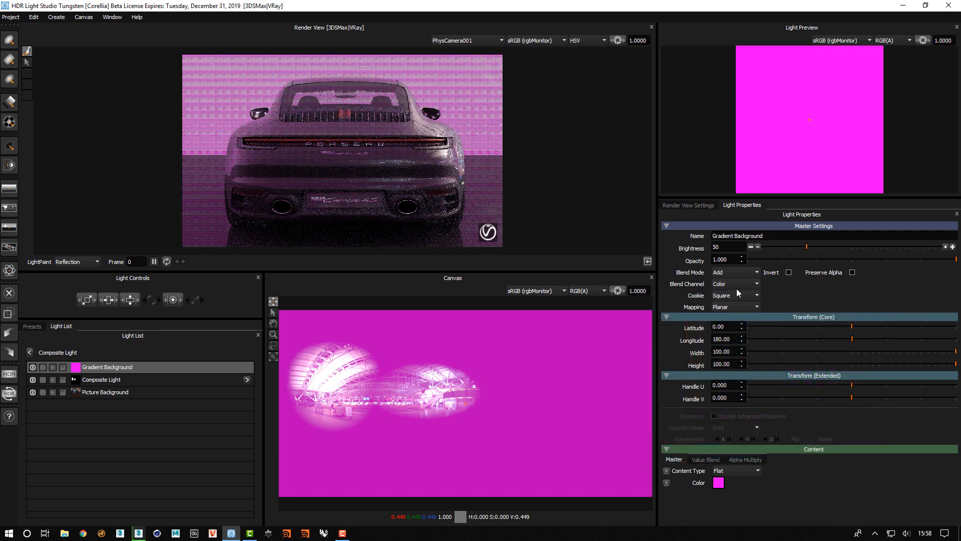
left_click(756, 271)
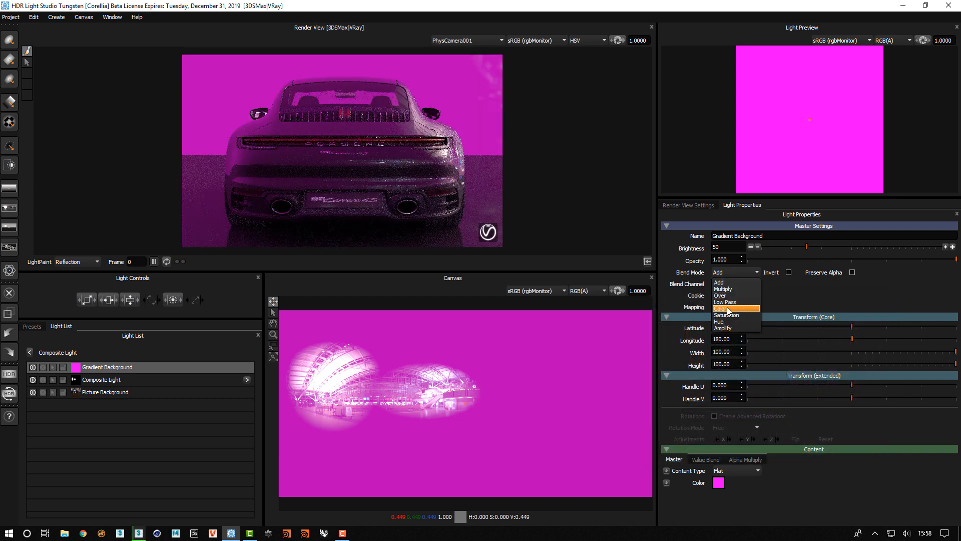
left_click(722, 308)
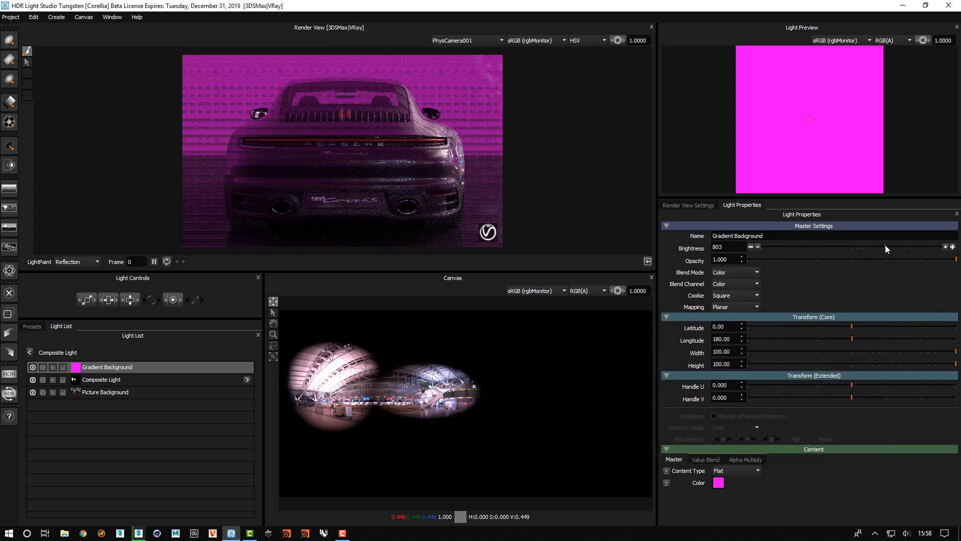
left_click_drag(885, 249, 866, 249)
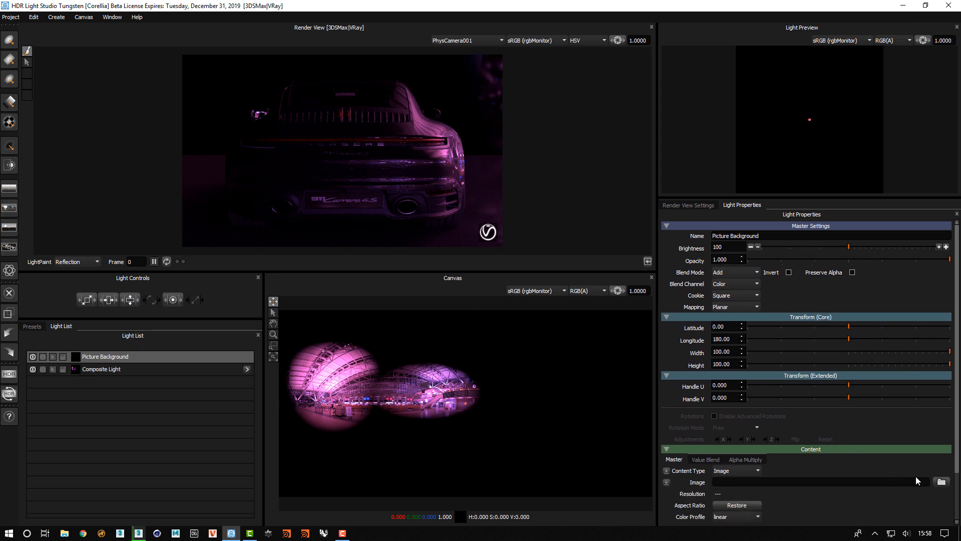
- Load field sunset.exr.tx into the Picture Background, blend it Over, and shift the tree left
left_click(945, 481)
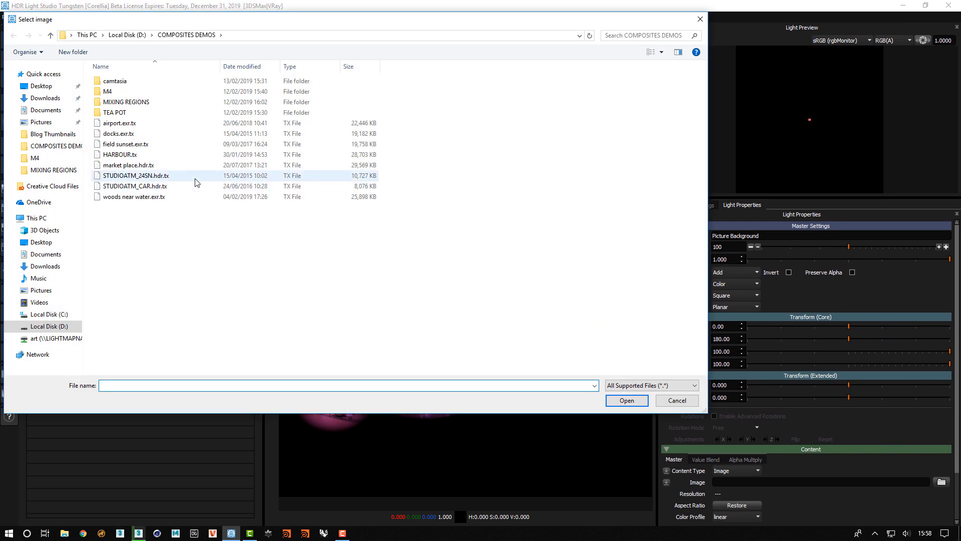
left_click(125, 144)
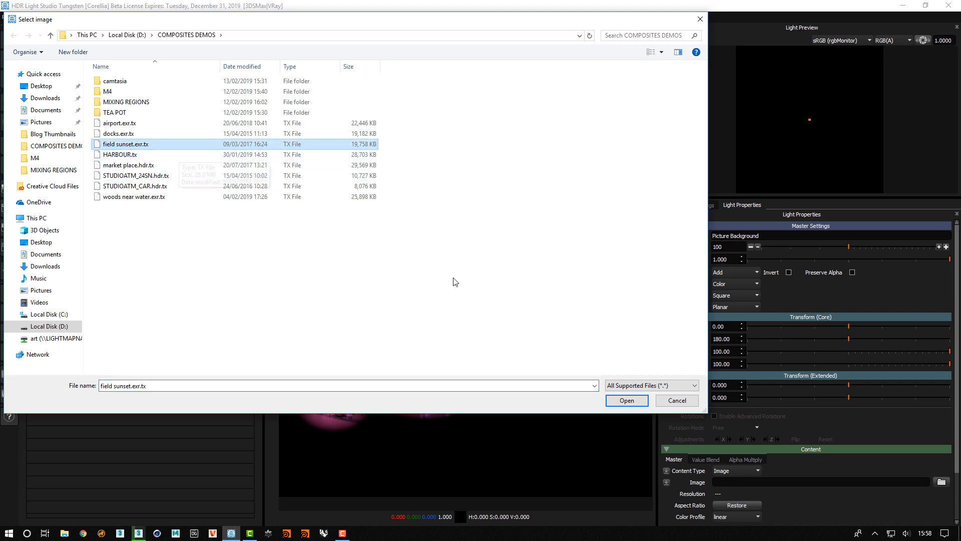
left_click(626, 399)
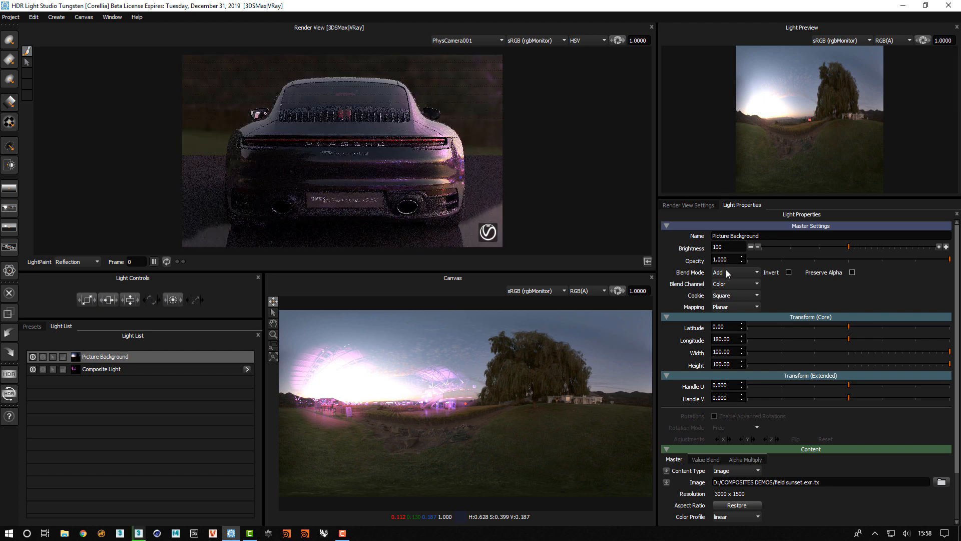
left_click(734, 271)
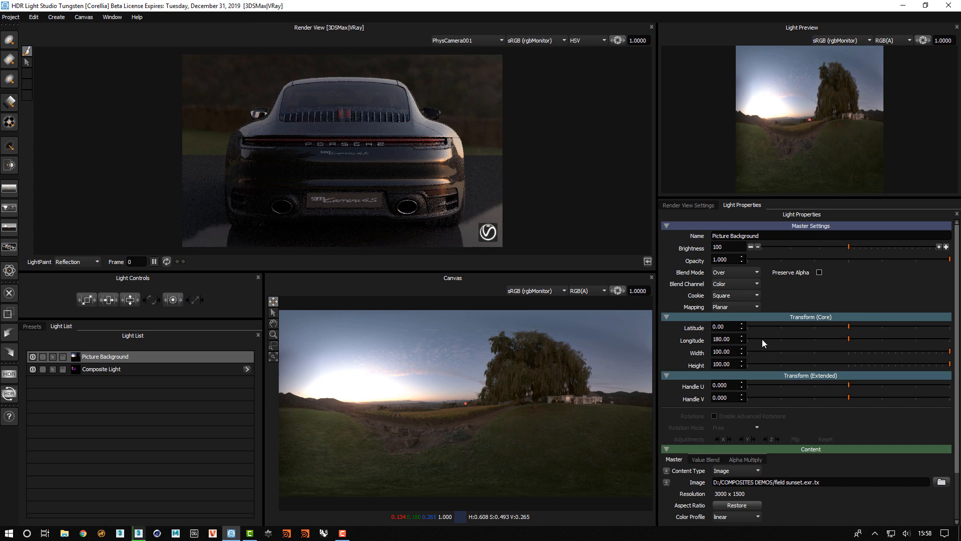
left_click_drag(876, 339, 757, 339)
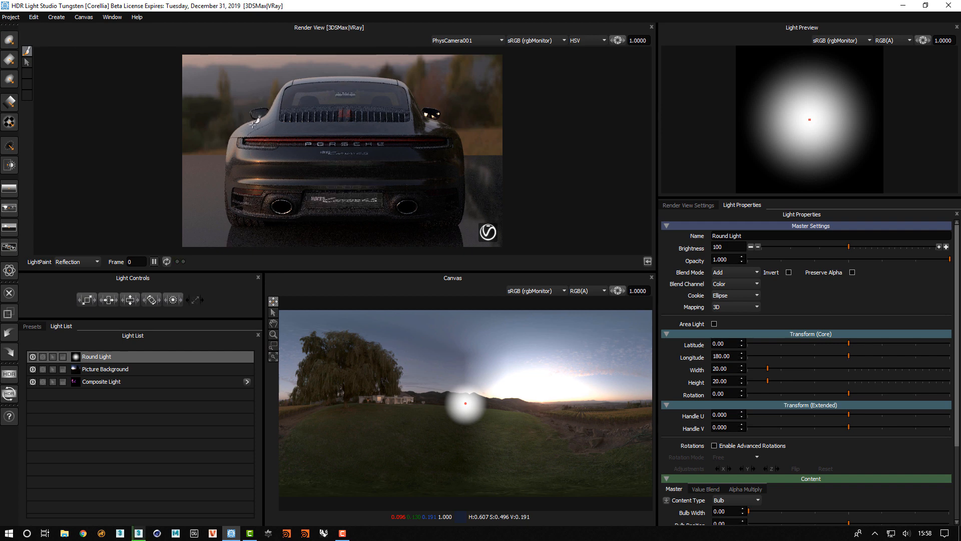
- Enlarge the Round Light off-centre and group it with Picture Background into a Composite Light
left_click_drag(464, 403, 633, 377)
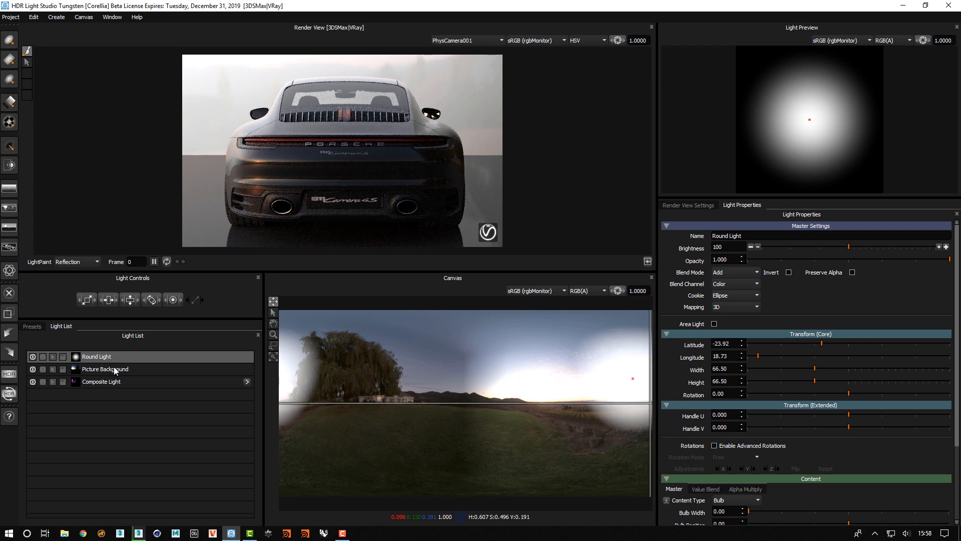
left_click(104, 369)
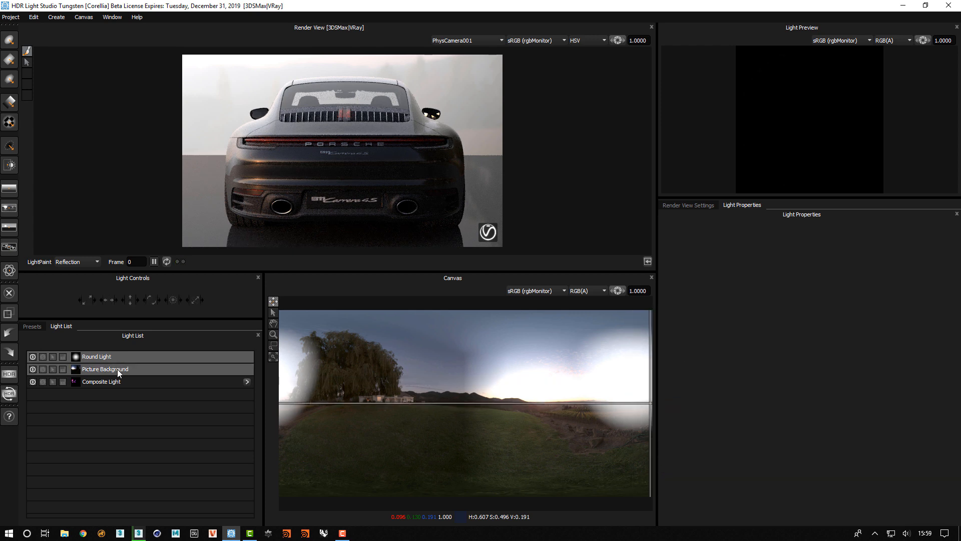
left_click(101, 381)
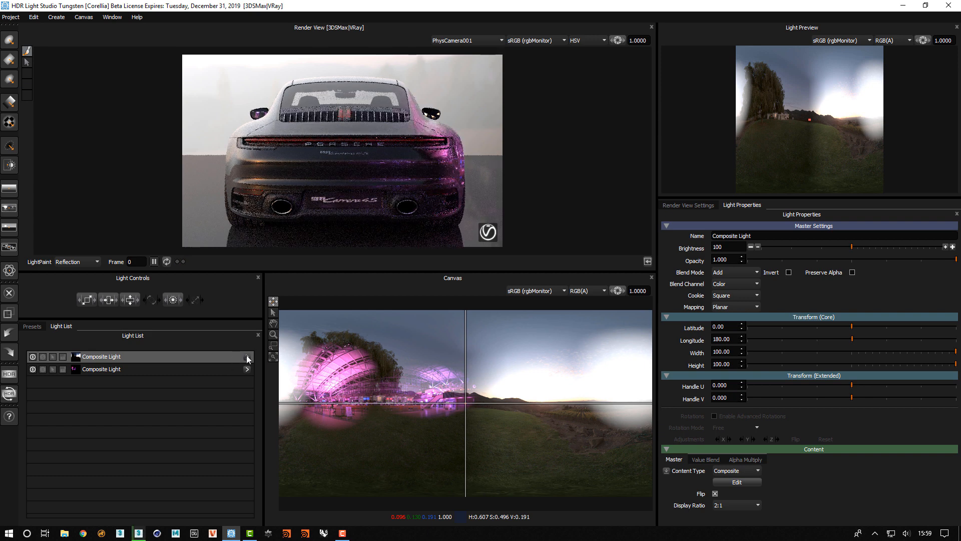
- Open the sunset composite and set the Round Light's blend mode to Multiply
left_click(248, 358)
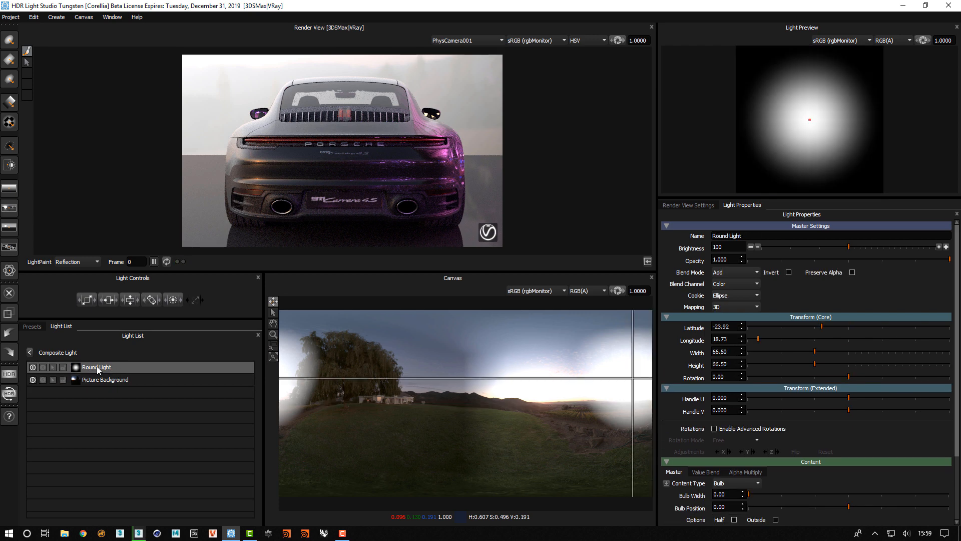
left_click(734, 271)
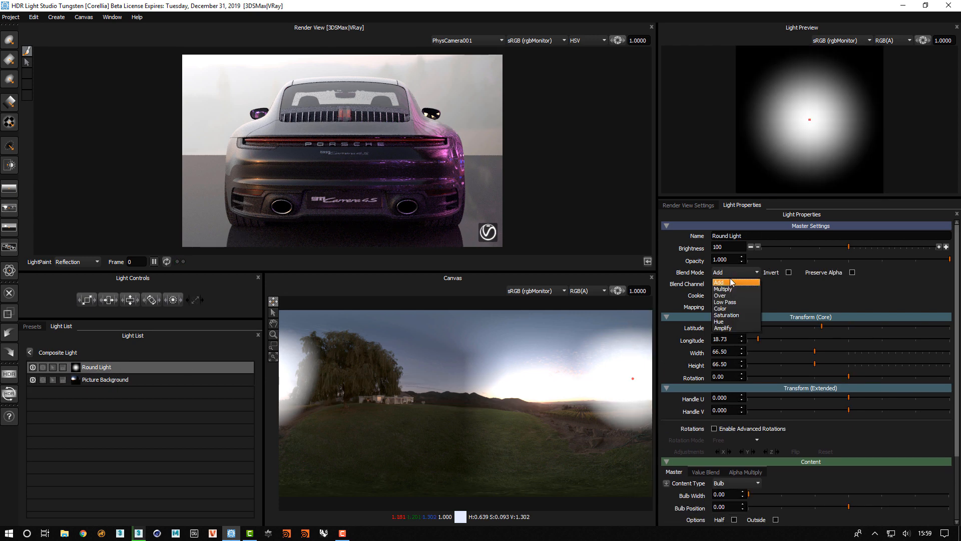
left_click(721, 289)
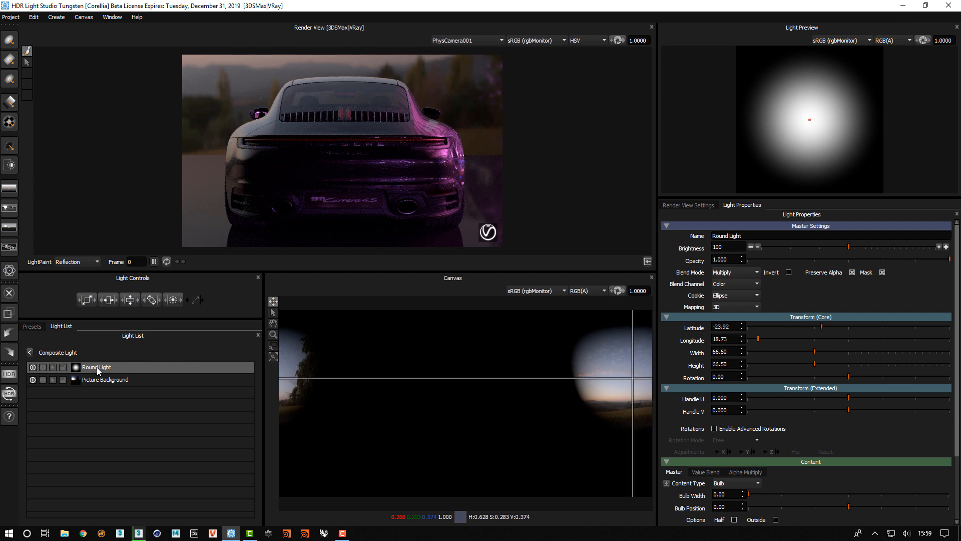
- Drag the round mask in from the edge until it frames the sunset glow
left_click_drag(576, 368, 625, 379)
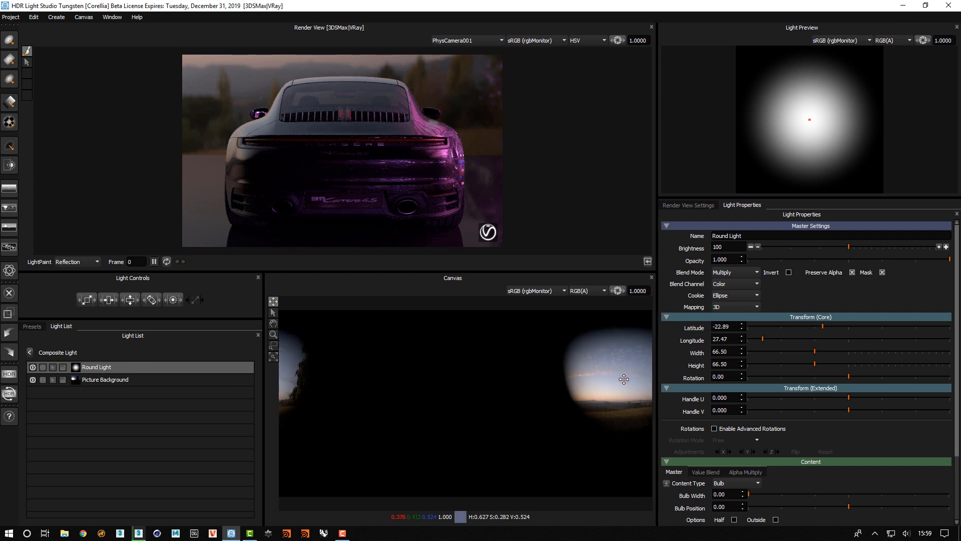
left_click_drag(624, 379, 602, 380)
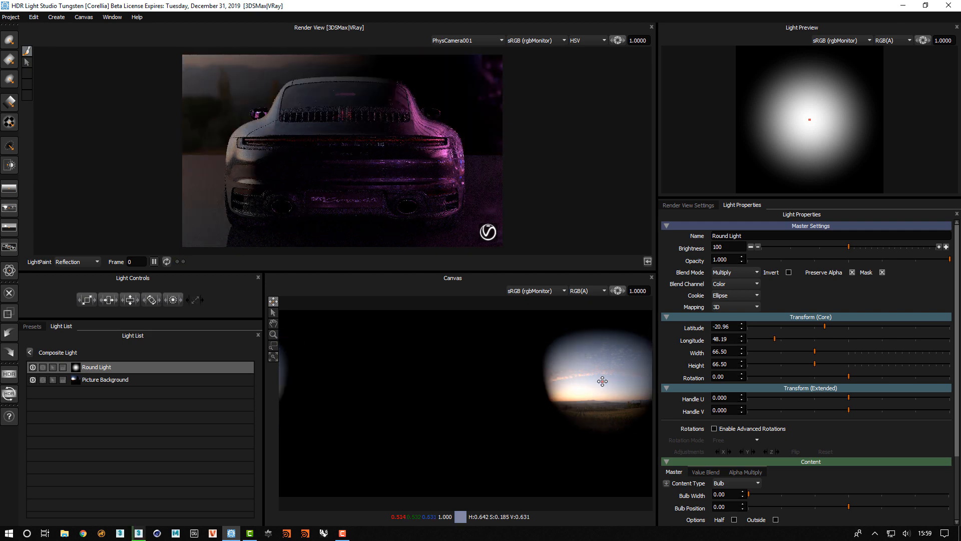
left_click_drag(603, 380, 586, 379)
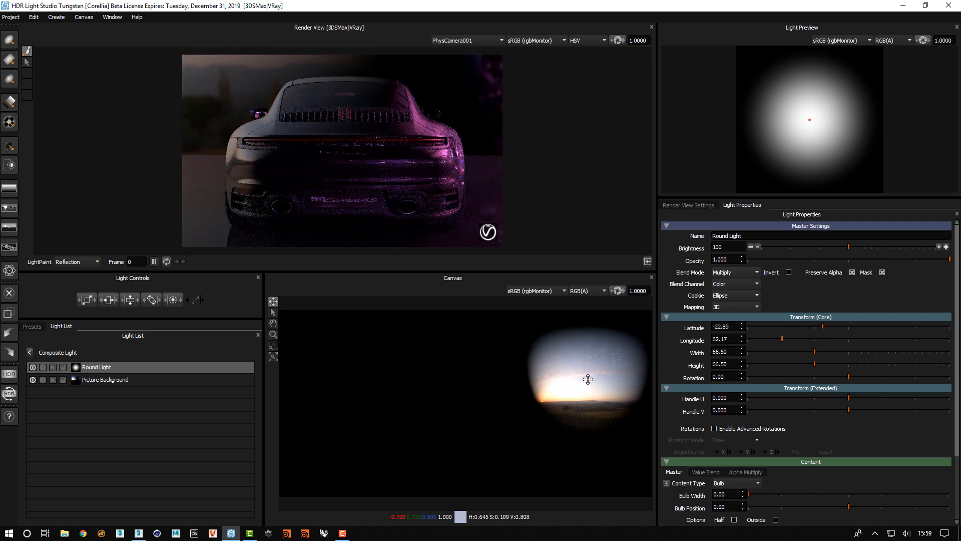
left_click_drag(587, 379, 570, 387)
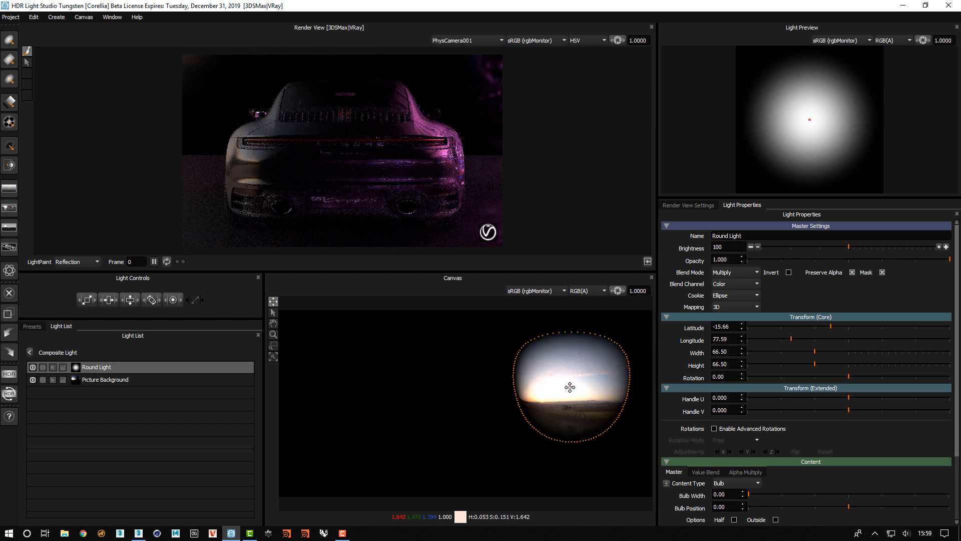
left_click_drag(569, 387, 558, 385)
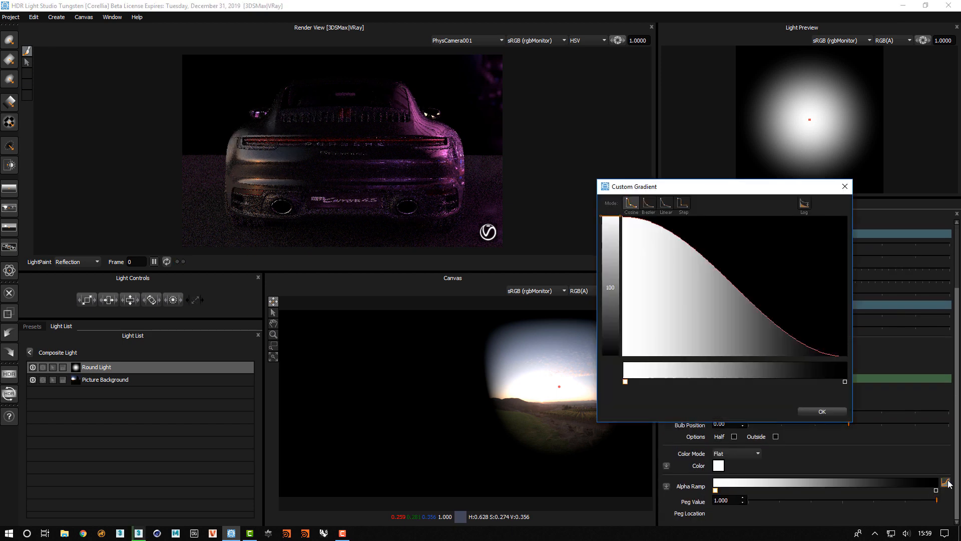
- Soften the mask's alpha ramp falloff and raise the sunset picture's brightness to 200
left_click(804, 204)
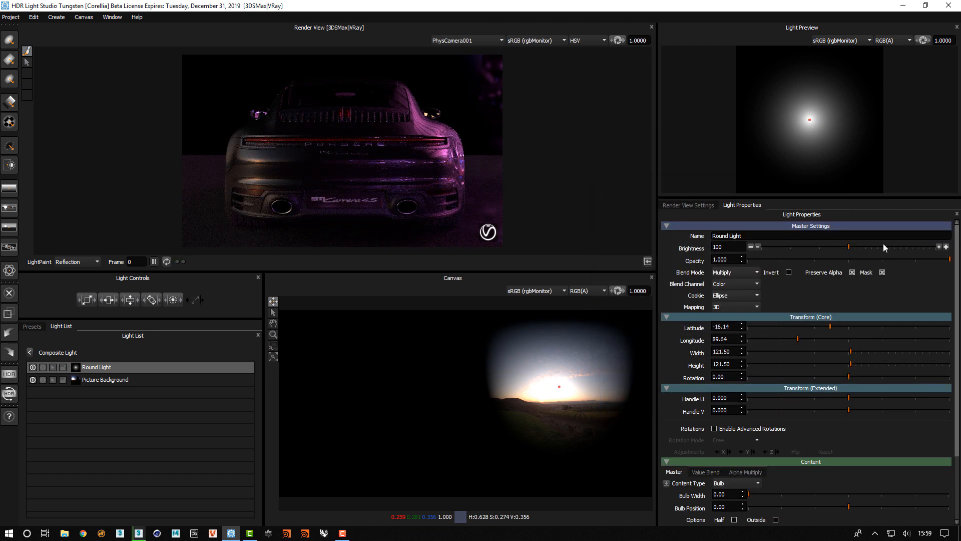
left_click(104, 379)
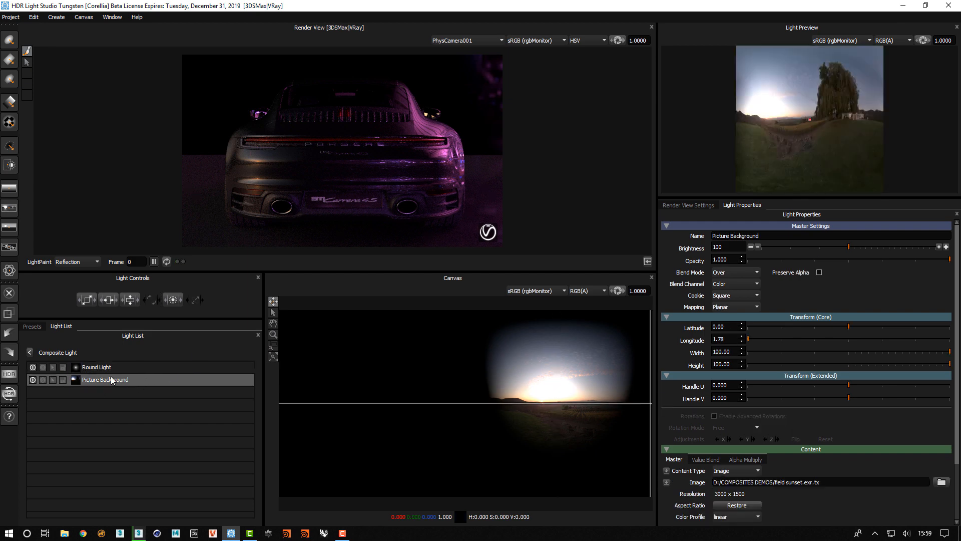
left_click(945, 247)
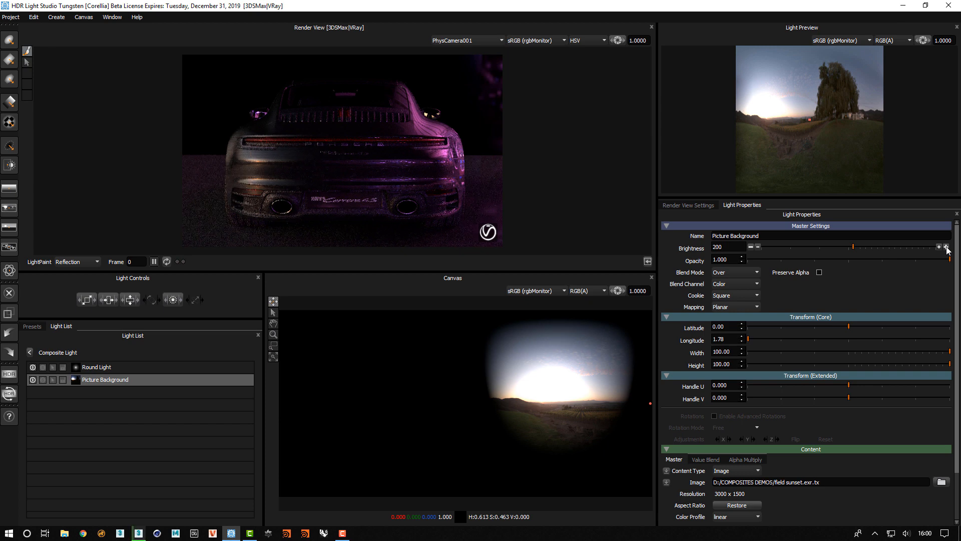
- Reselect the round mask, now 181 wide, and centre it on the horizon glow
left_click(938, 246)
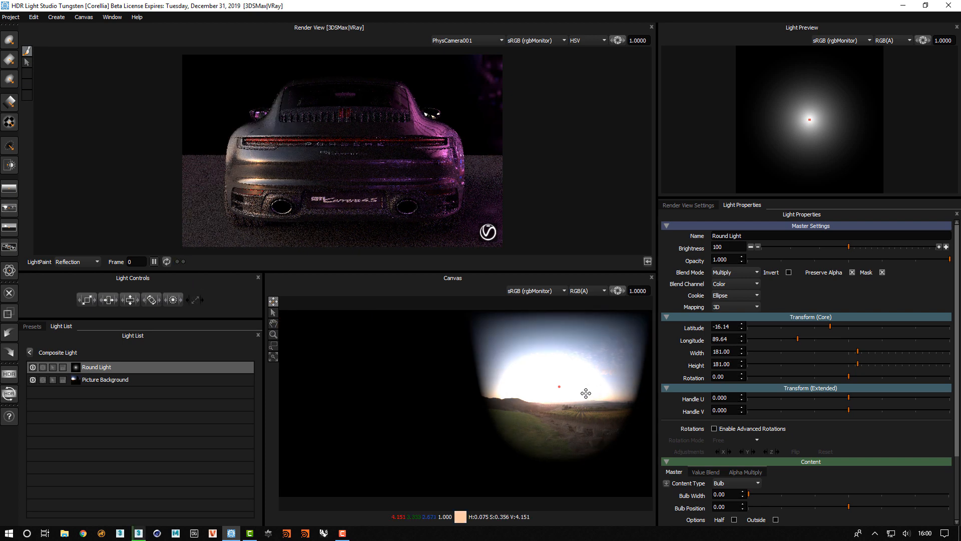
left_click_drag(559, 386, 586, 389)
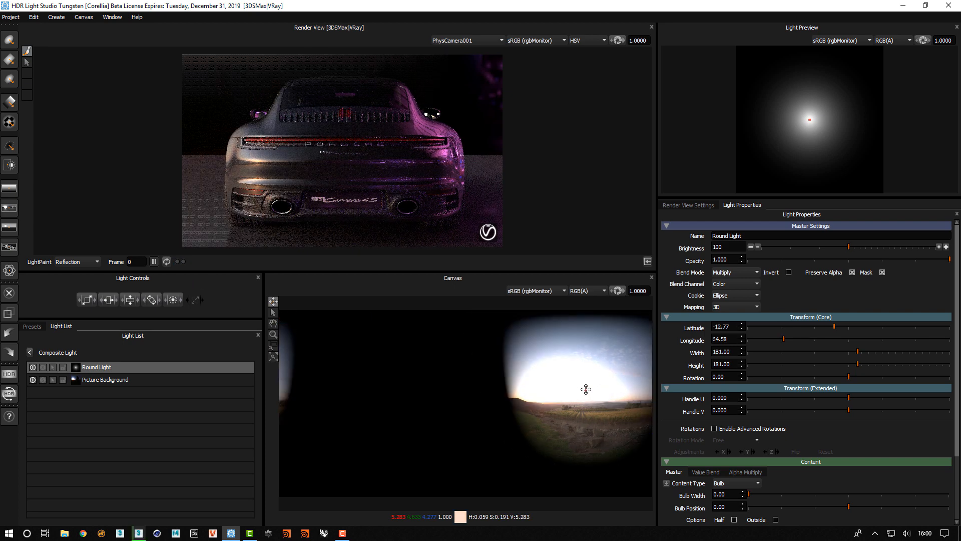
left_click_drag(587, 390, 582, 388)
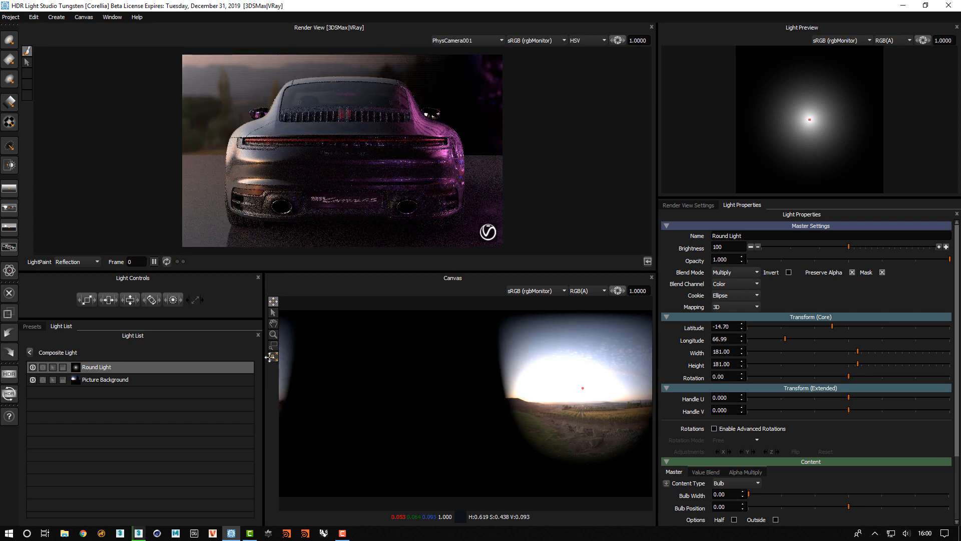
mouse_move(273, 357)
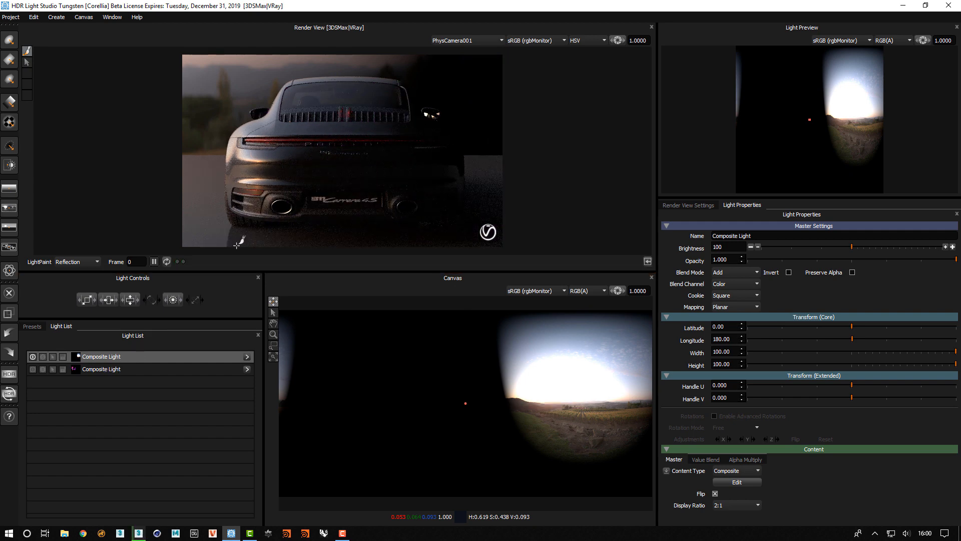
- In the sunset composite, make a flat blue Color-blend layer at brightness 950
left_click(101, 356)
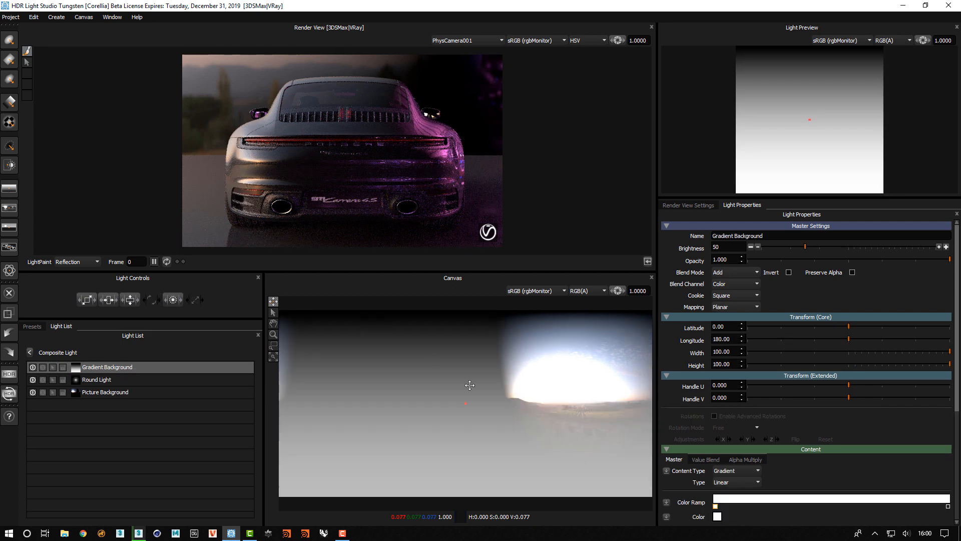
left_click(754, 482)
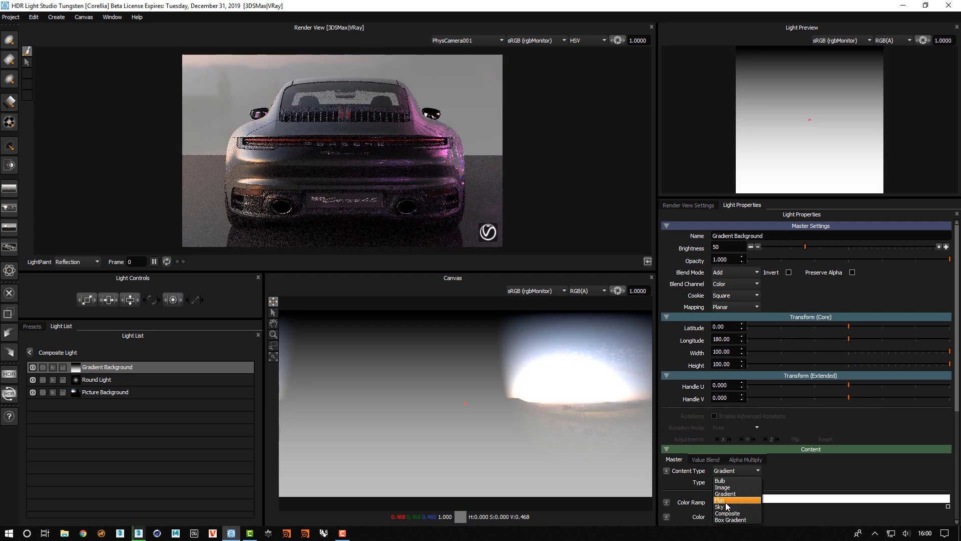
left_click(719, 500)
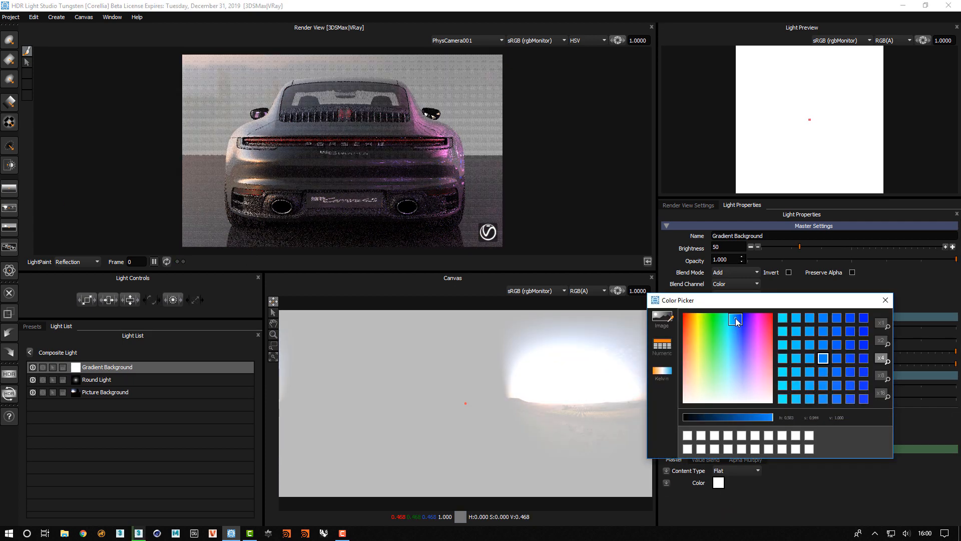
left_click(735, 317)
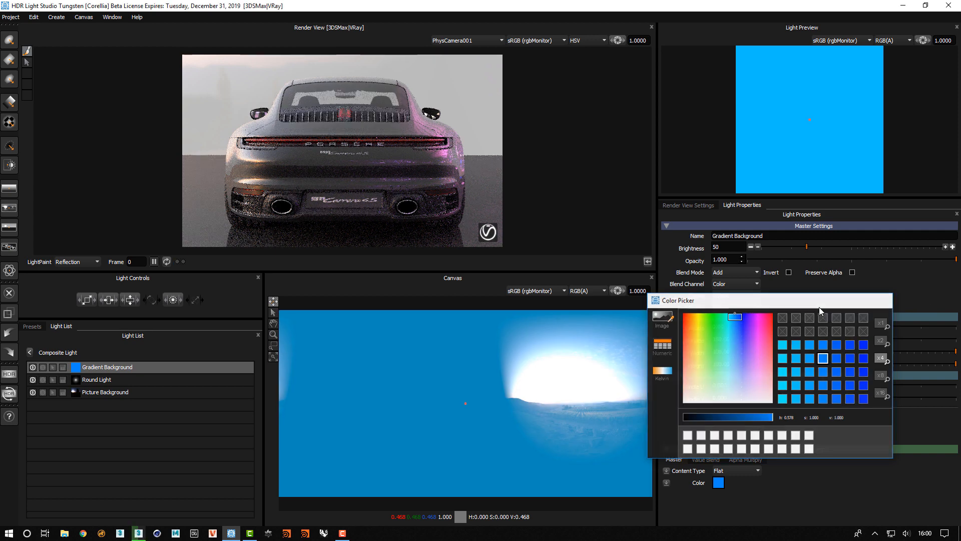
left_click(756, 272)
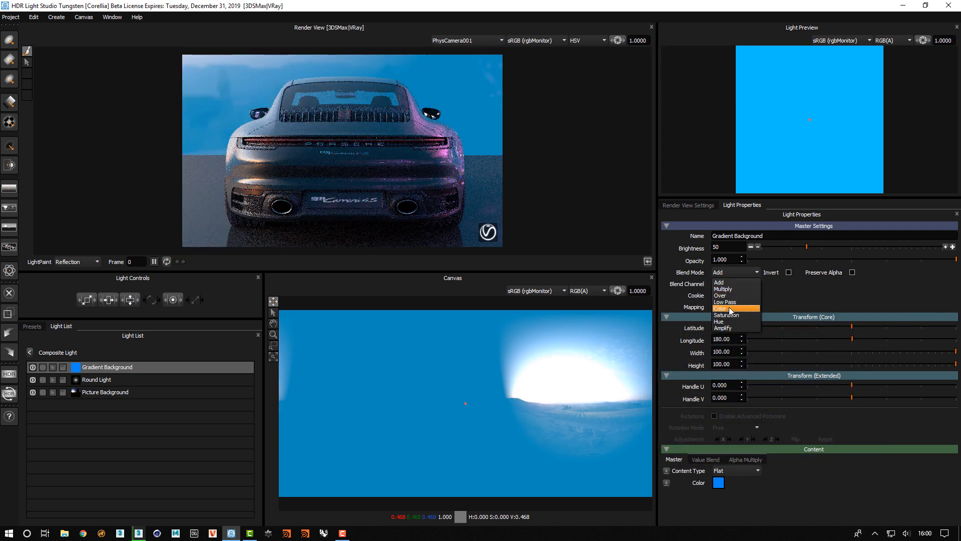
left_click(726, 308)
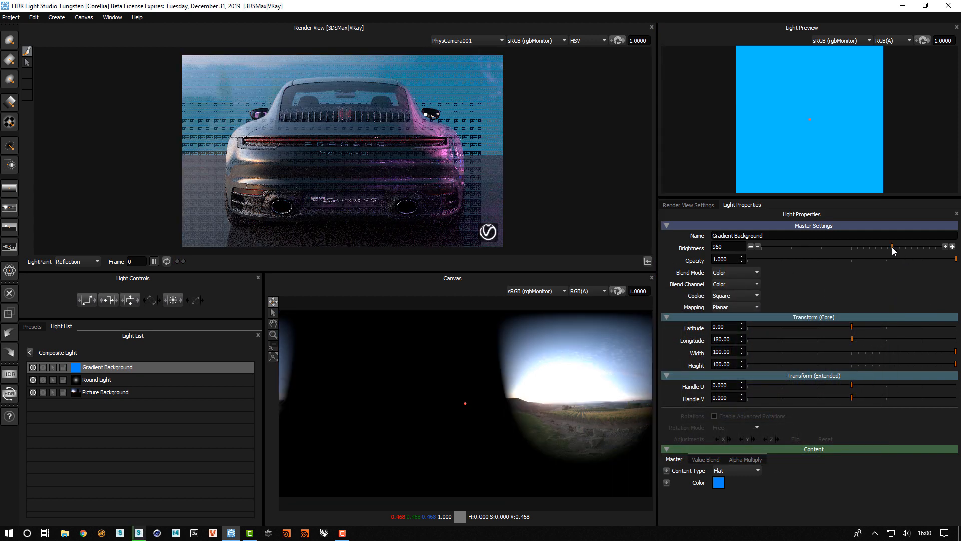
left_click_drag(892, 248, 898, 248)
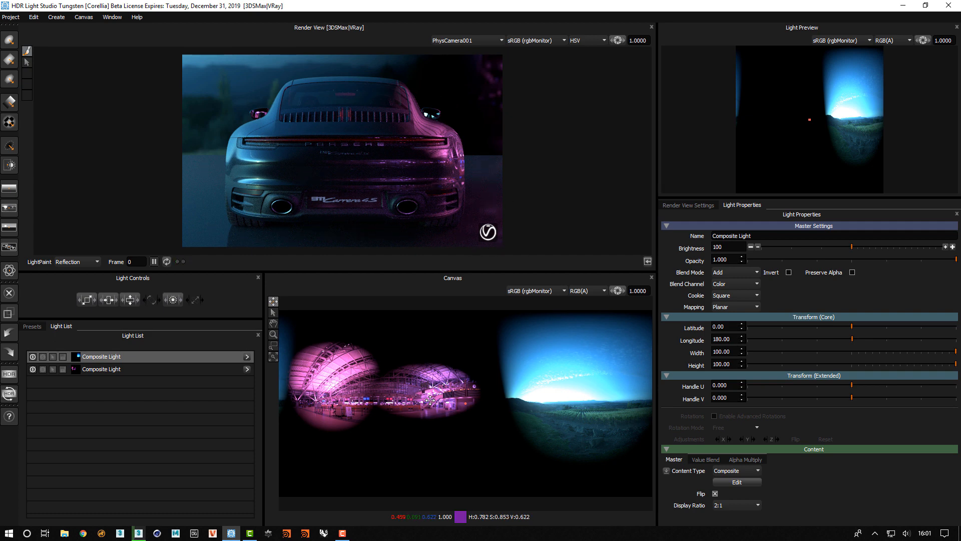
mouse_move(9, 40)
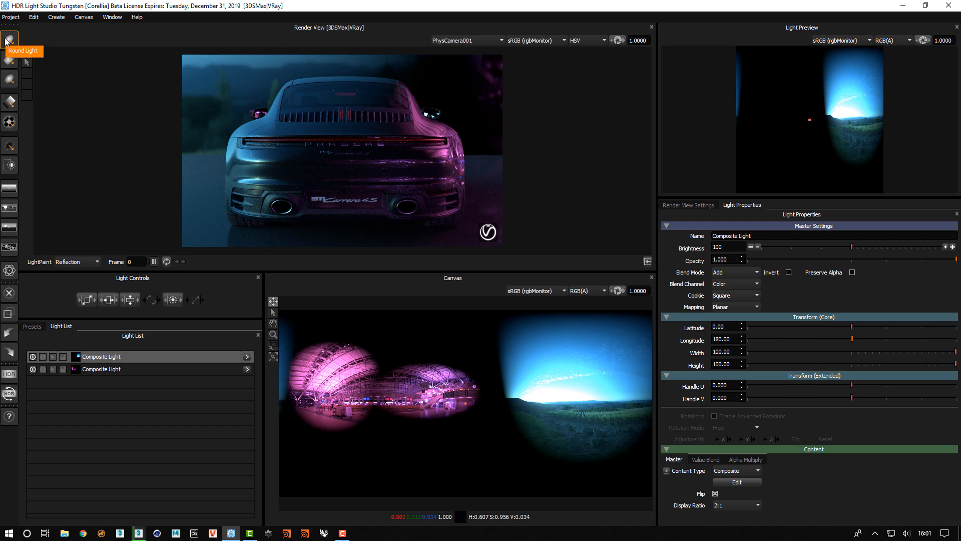
- Add a round light and place it on the airport patch as a glint (size 5.5, brightness 1181)
left_click(9, 39)
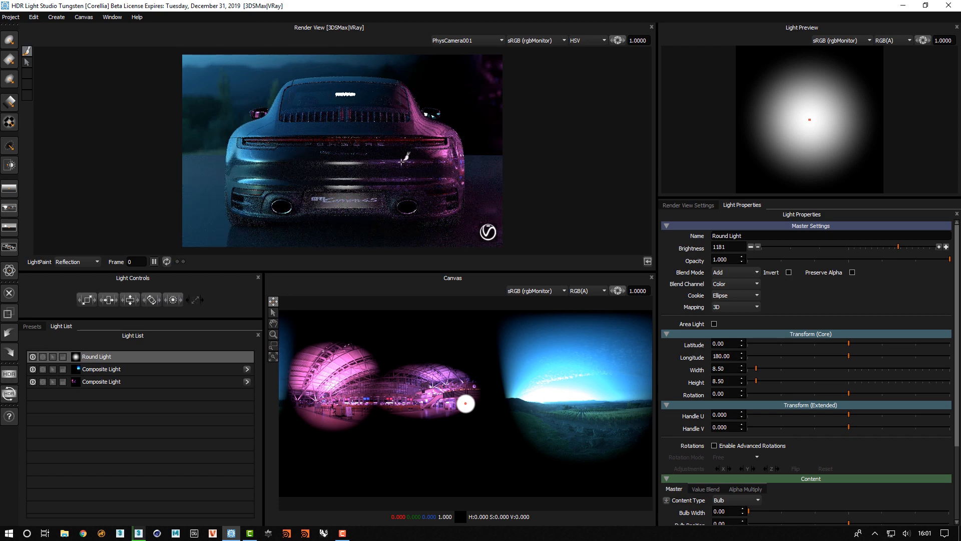
left_click_drag(466, 404, 433, 399)
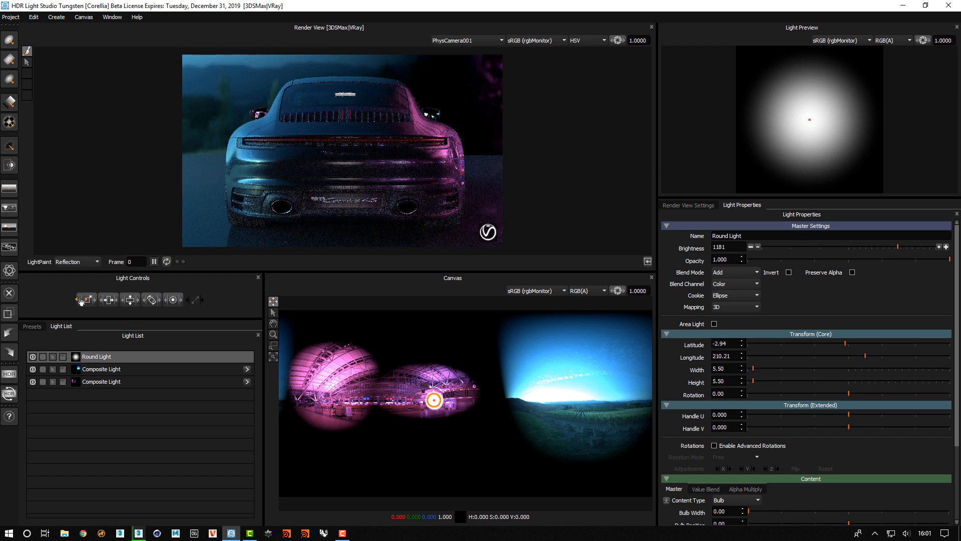